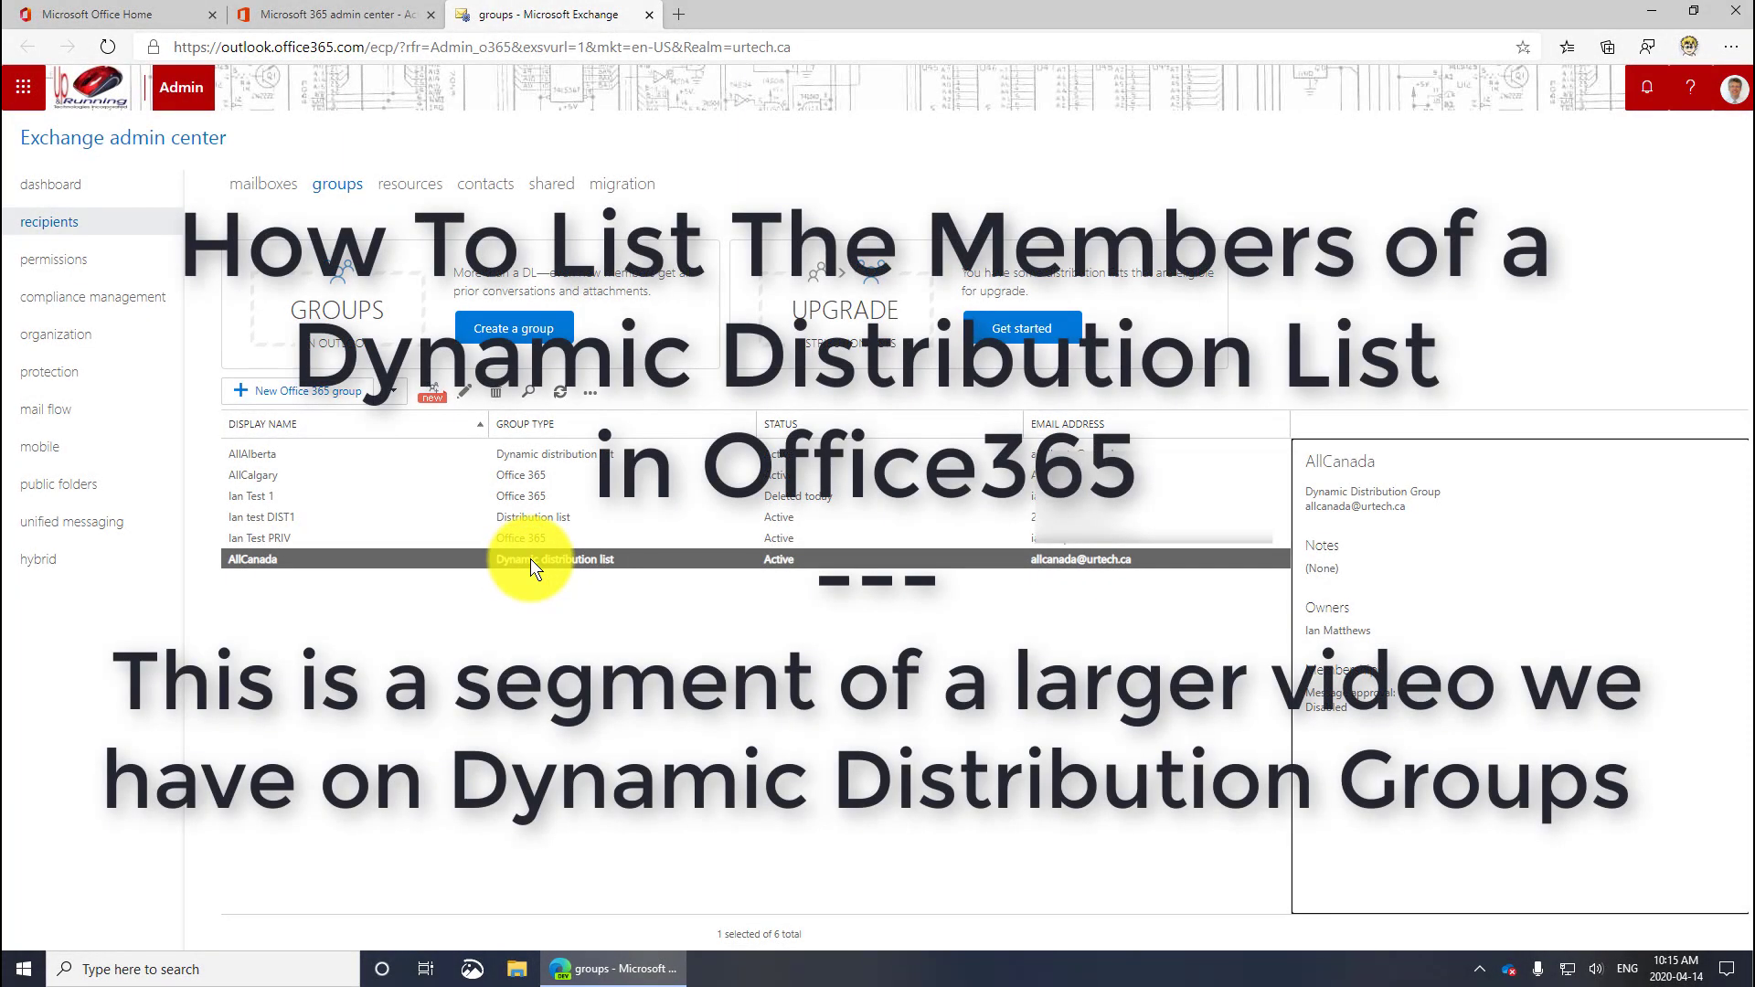
Launch Windows PowerShell (Admin) from the Start button's system tools menu
double_click(530, 559)
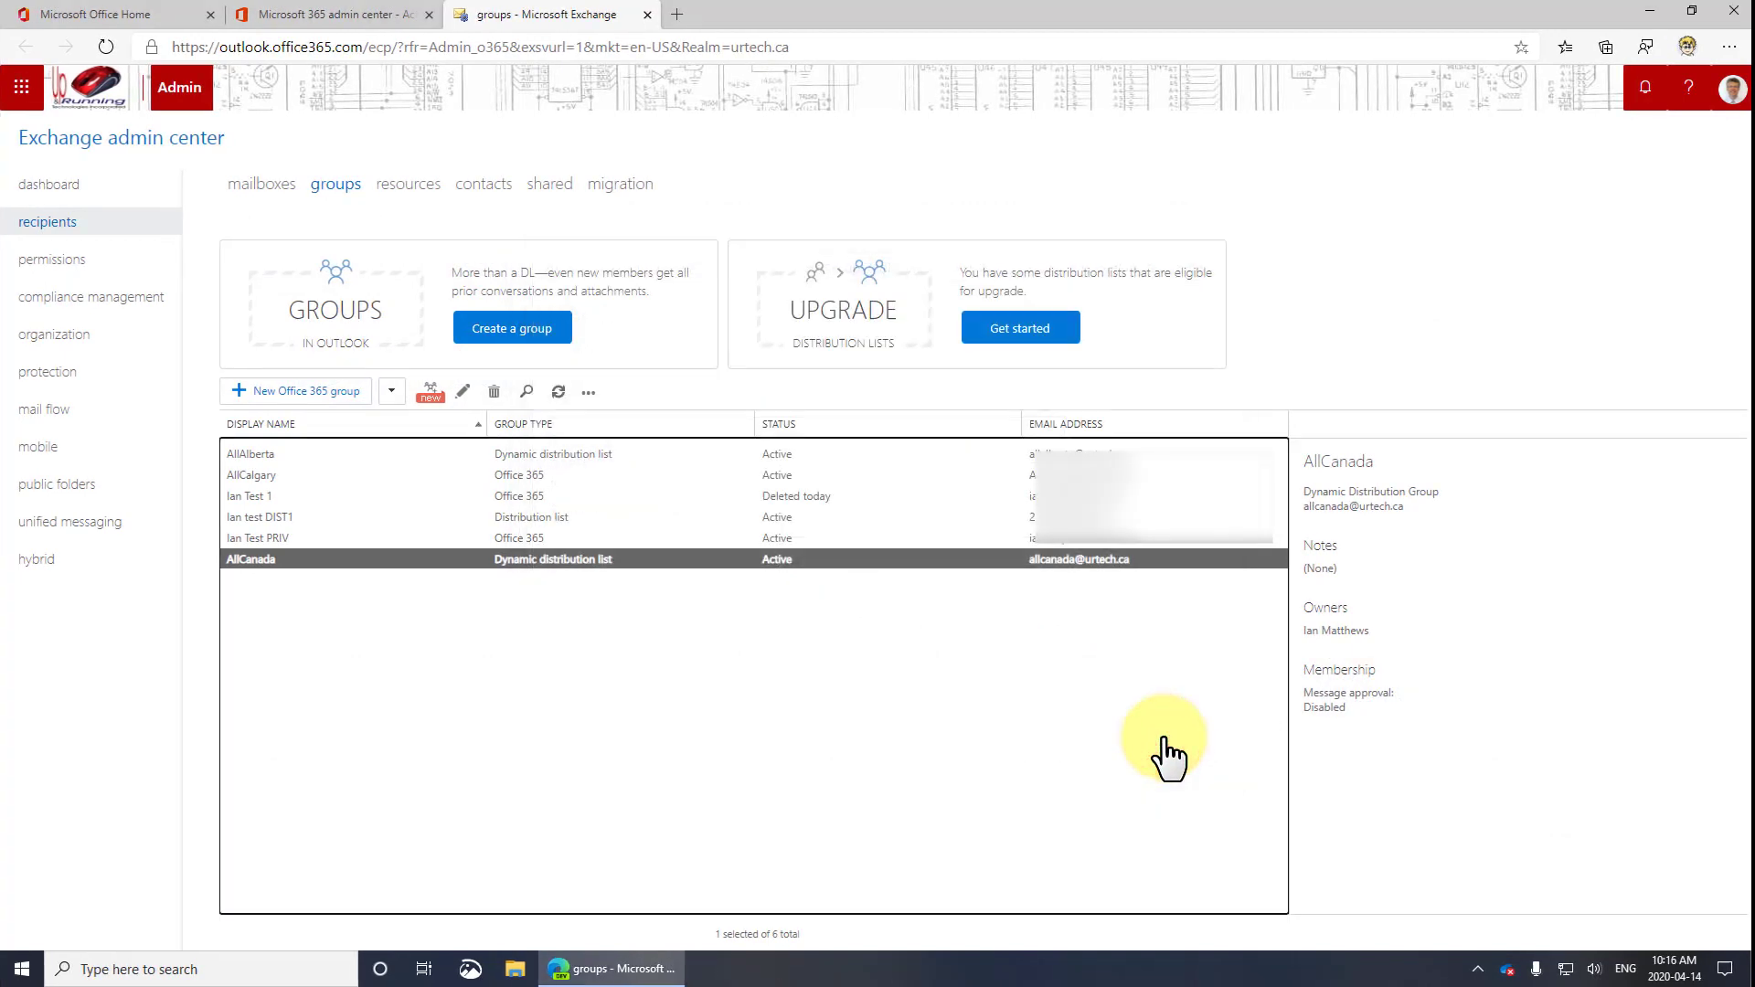
mouse_move(640, 428)
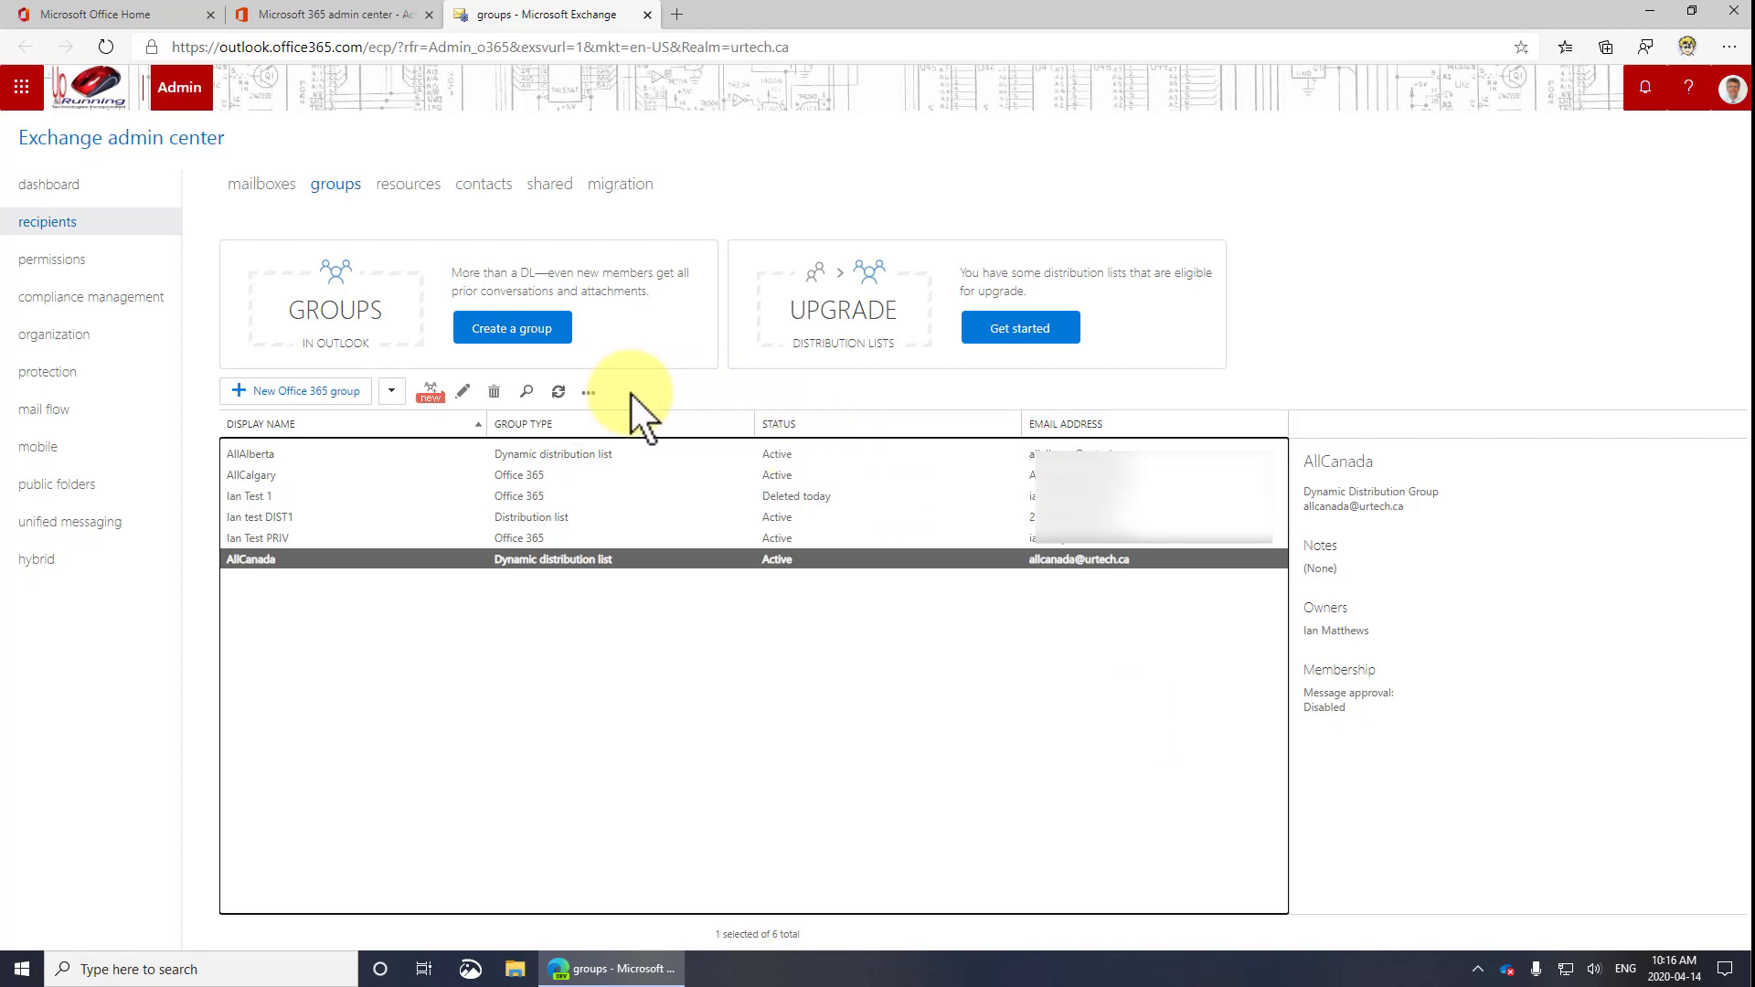
mouse_move(680, 409)
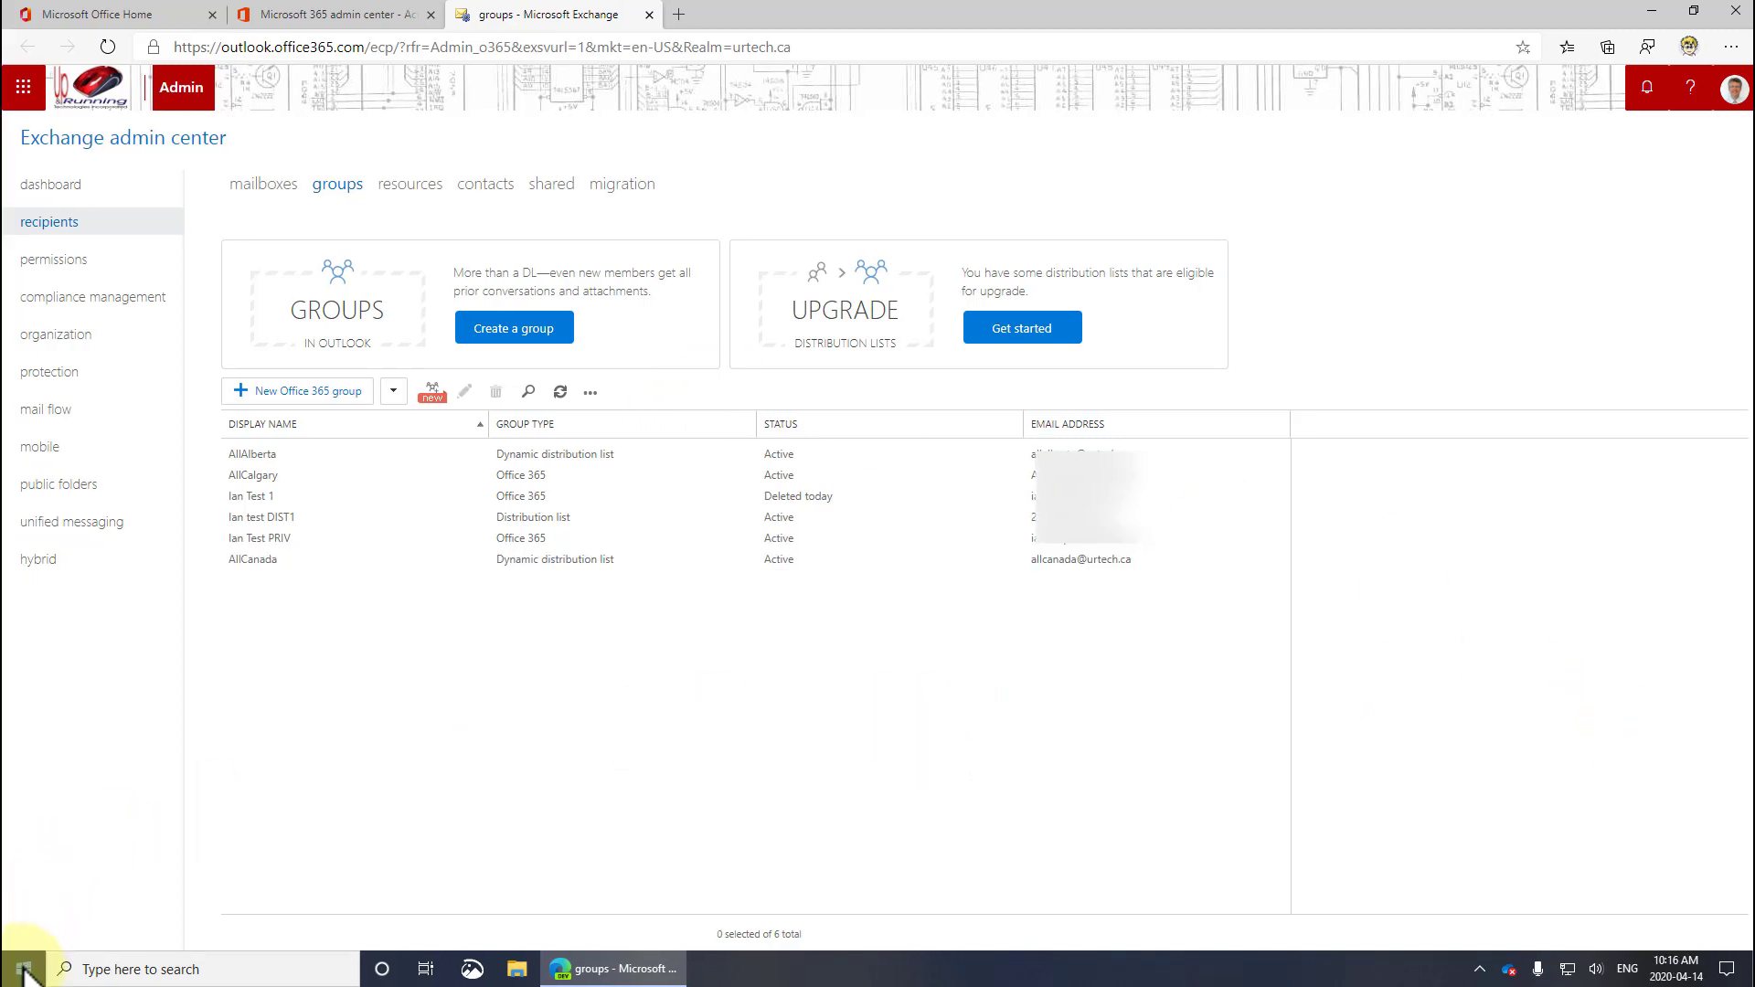
right_click(16, 969)
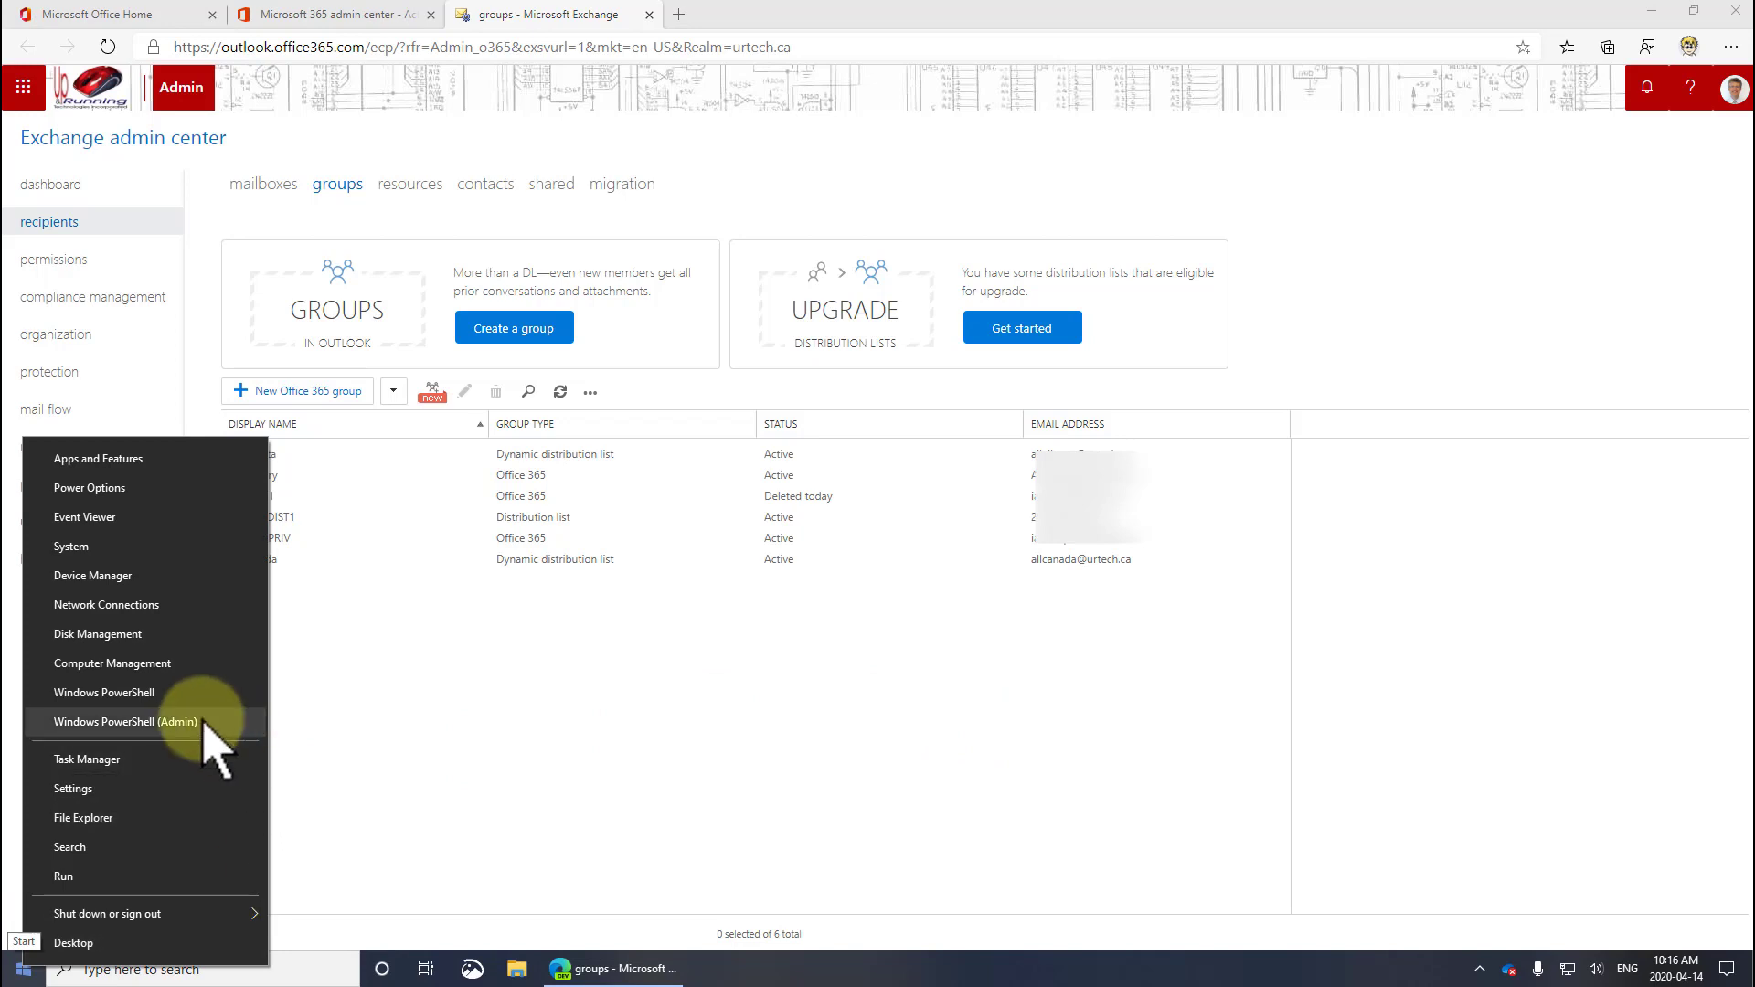
left_click(124, 722)
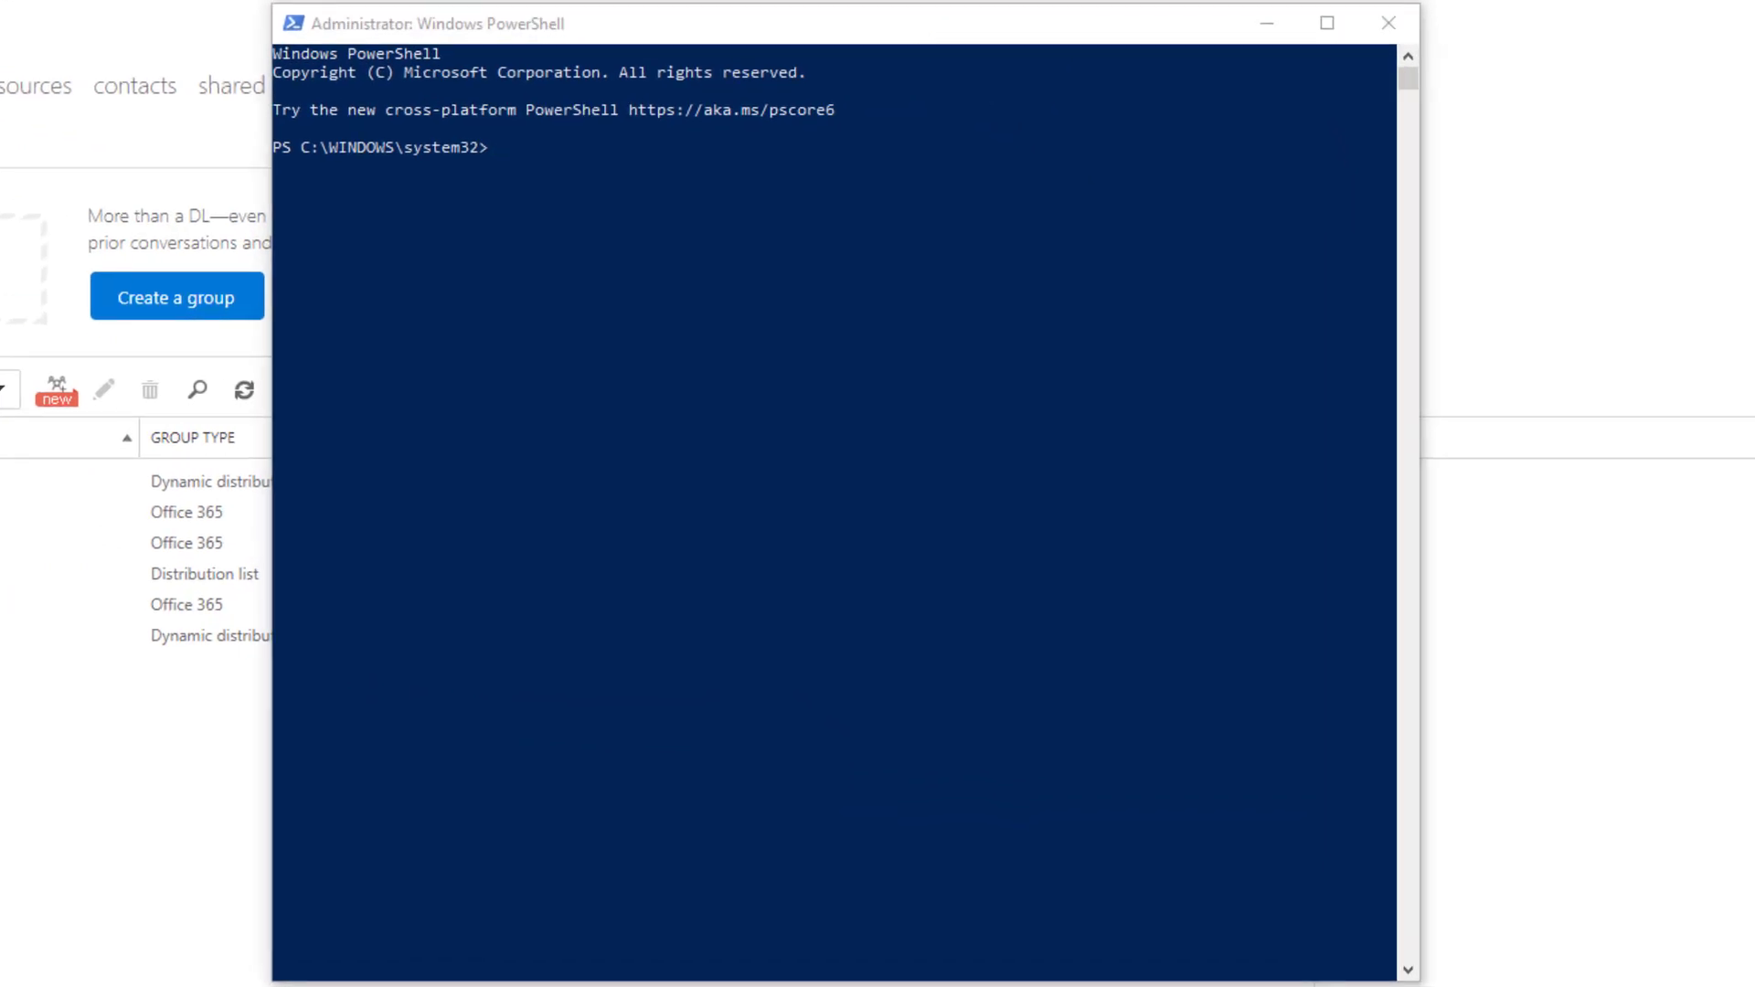
Run Set-ExecutionPolicy RemoteSigned, answer A, and enter $UserCredential = Get-Credential at the prompt
left_click(888, 325)
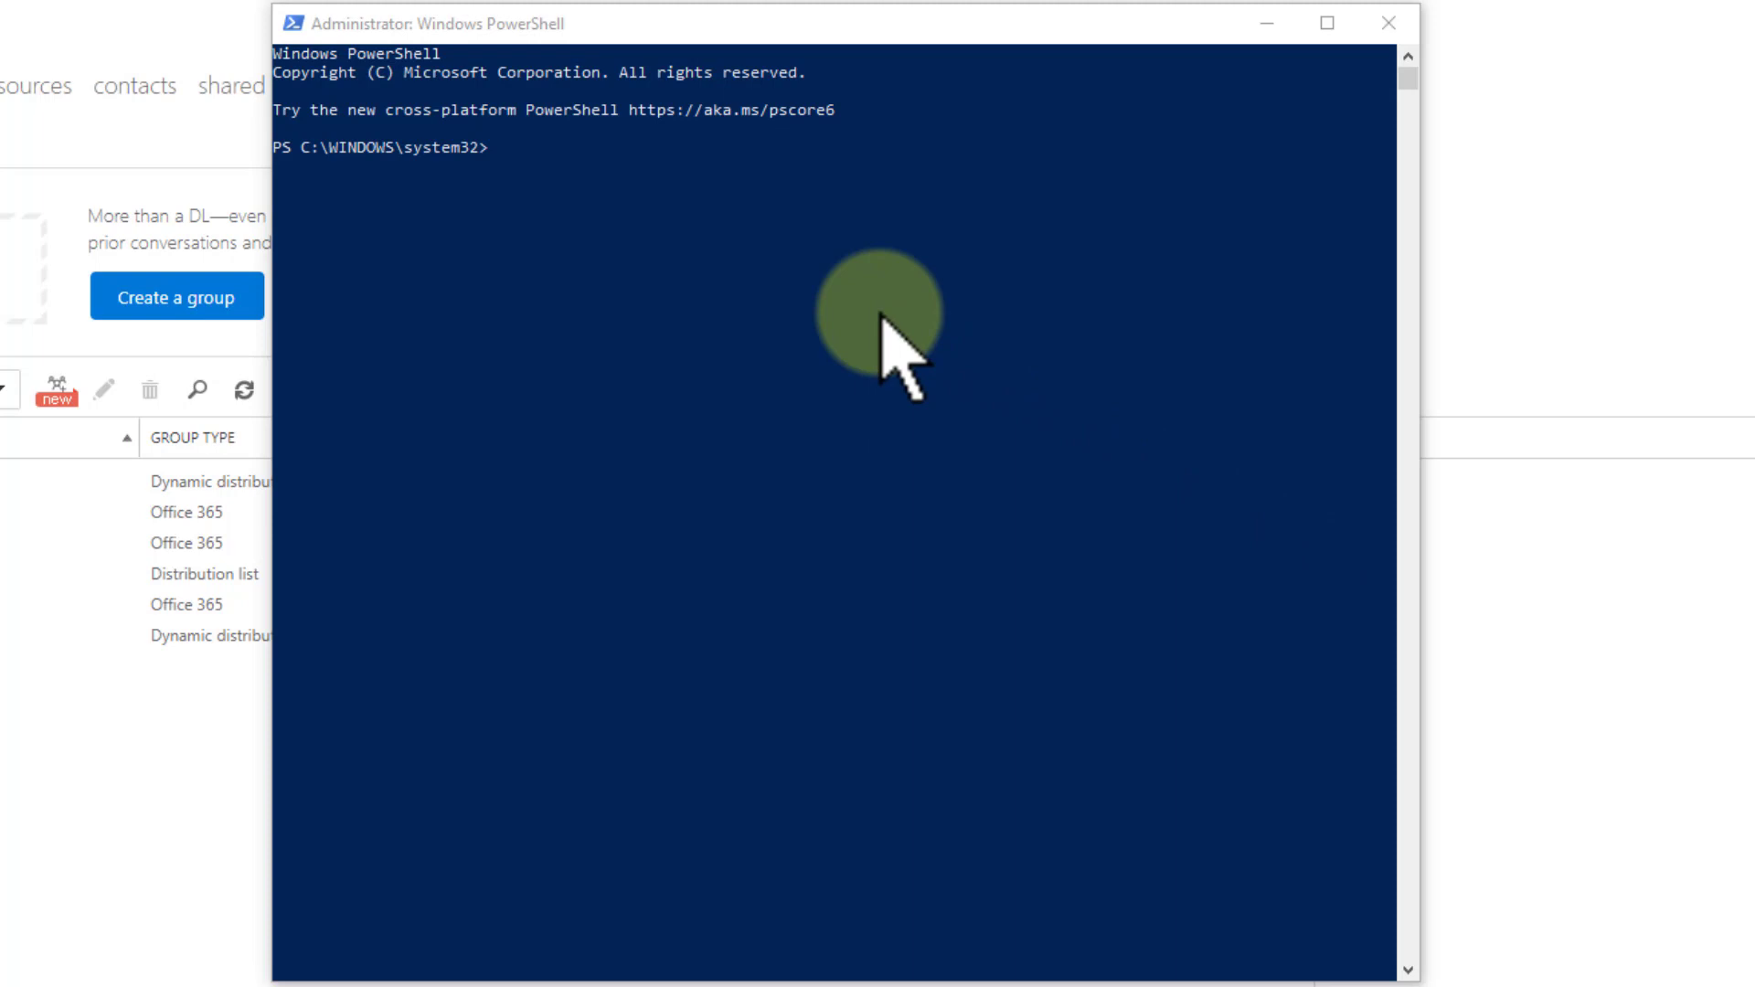
mouse_move(680, 228)
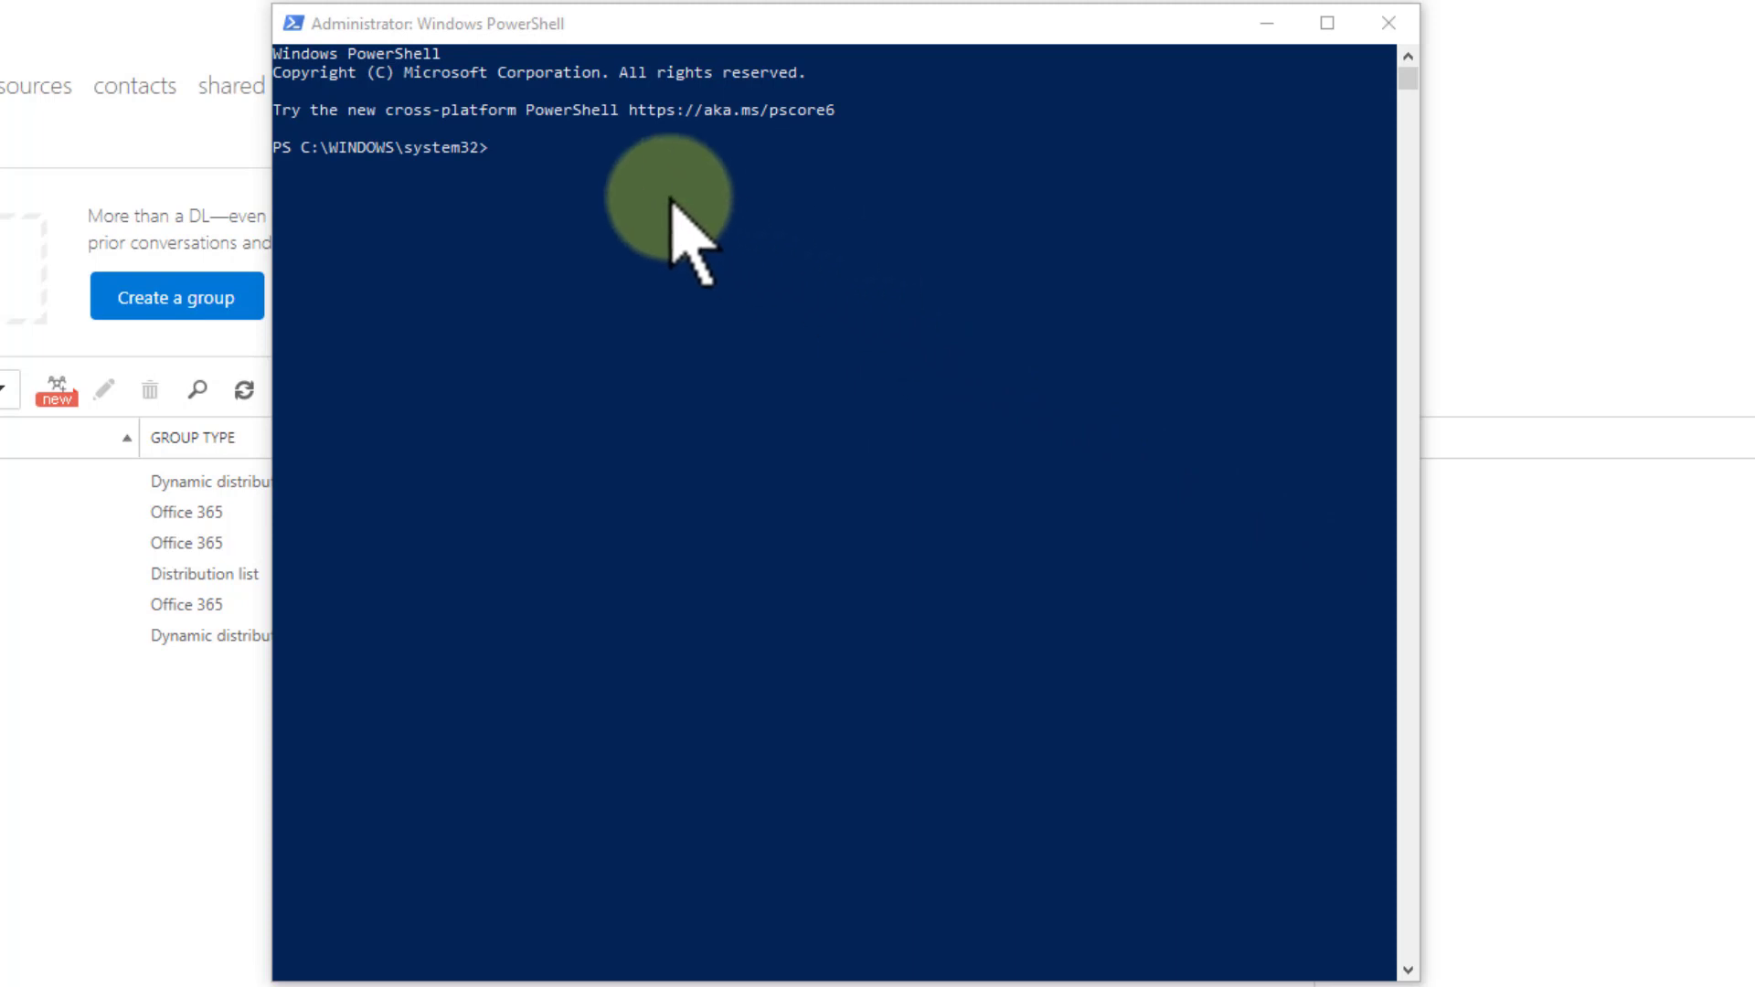
type("Set-ExecutionPolicy RemoteSigned")
type("a")
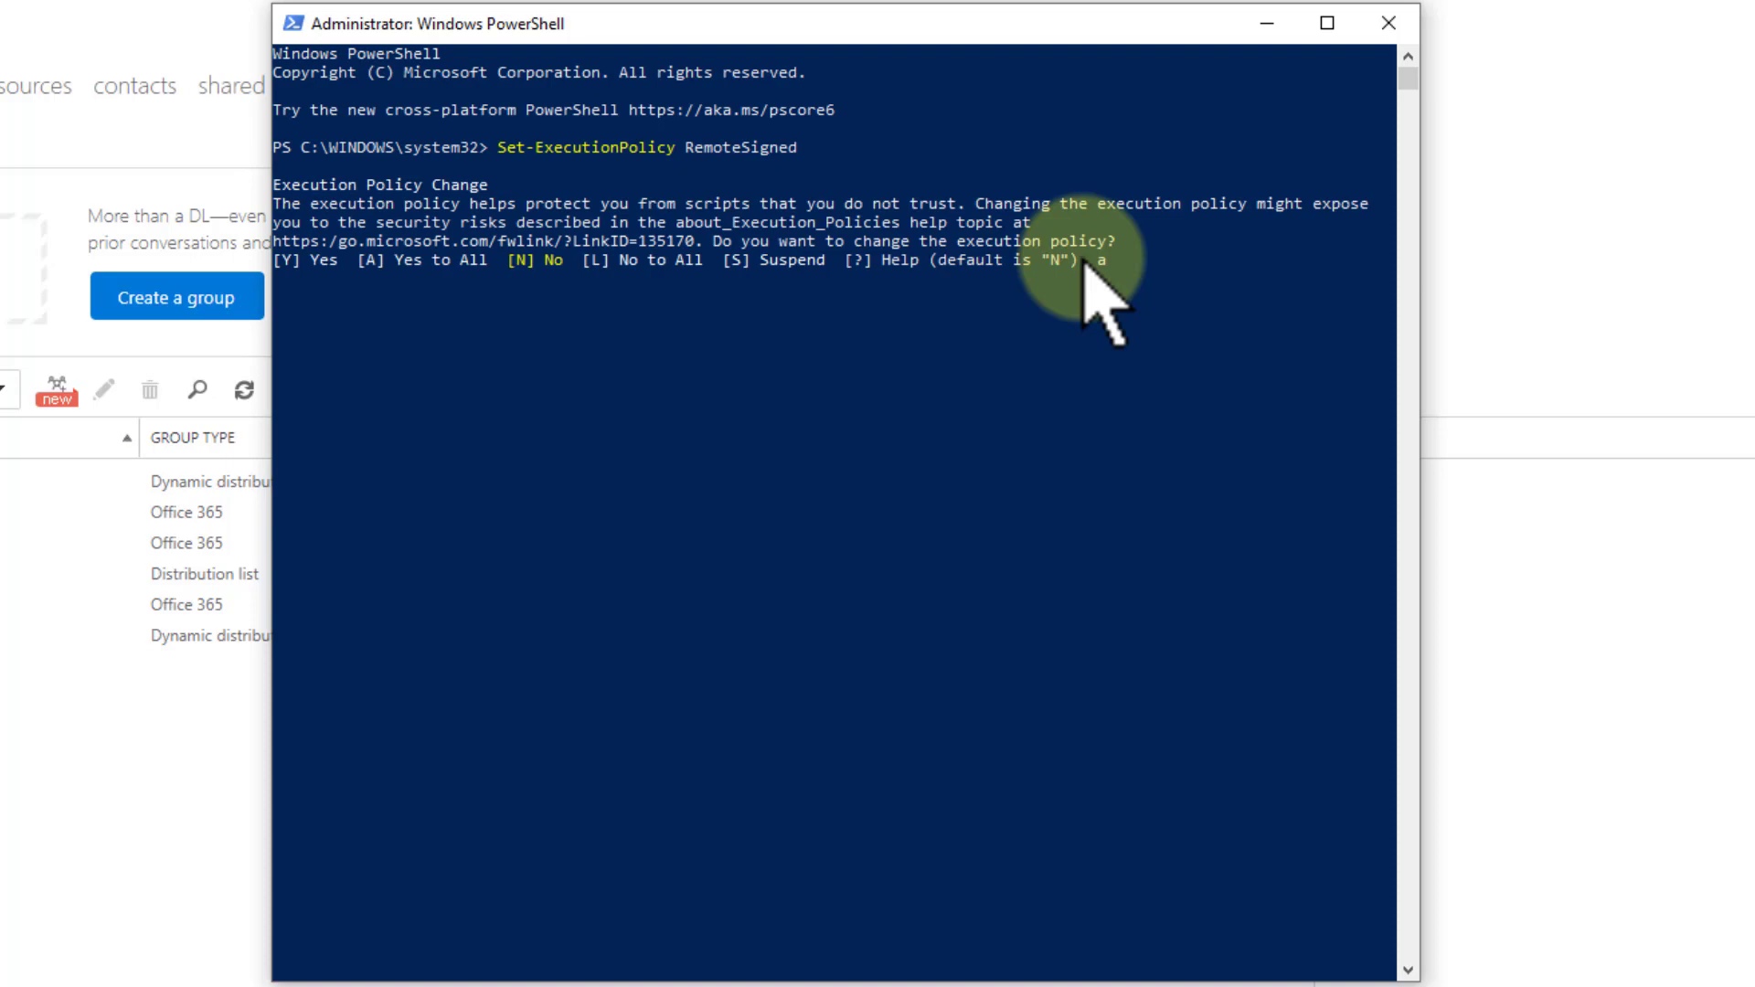
key("Enter")
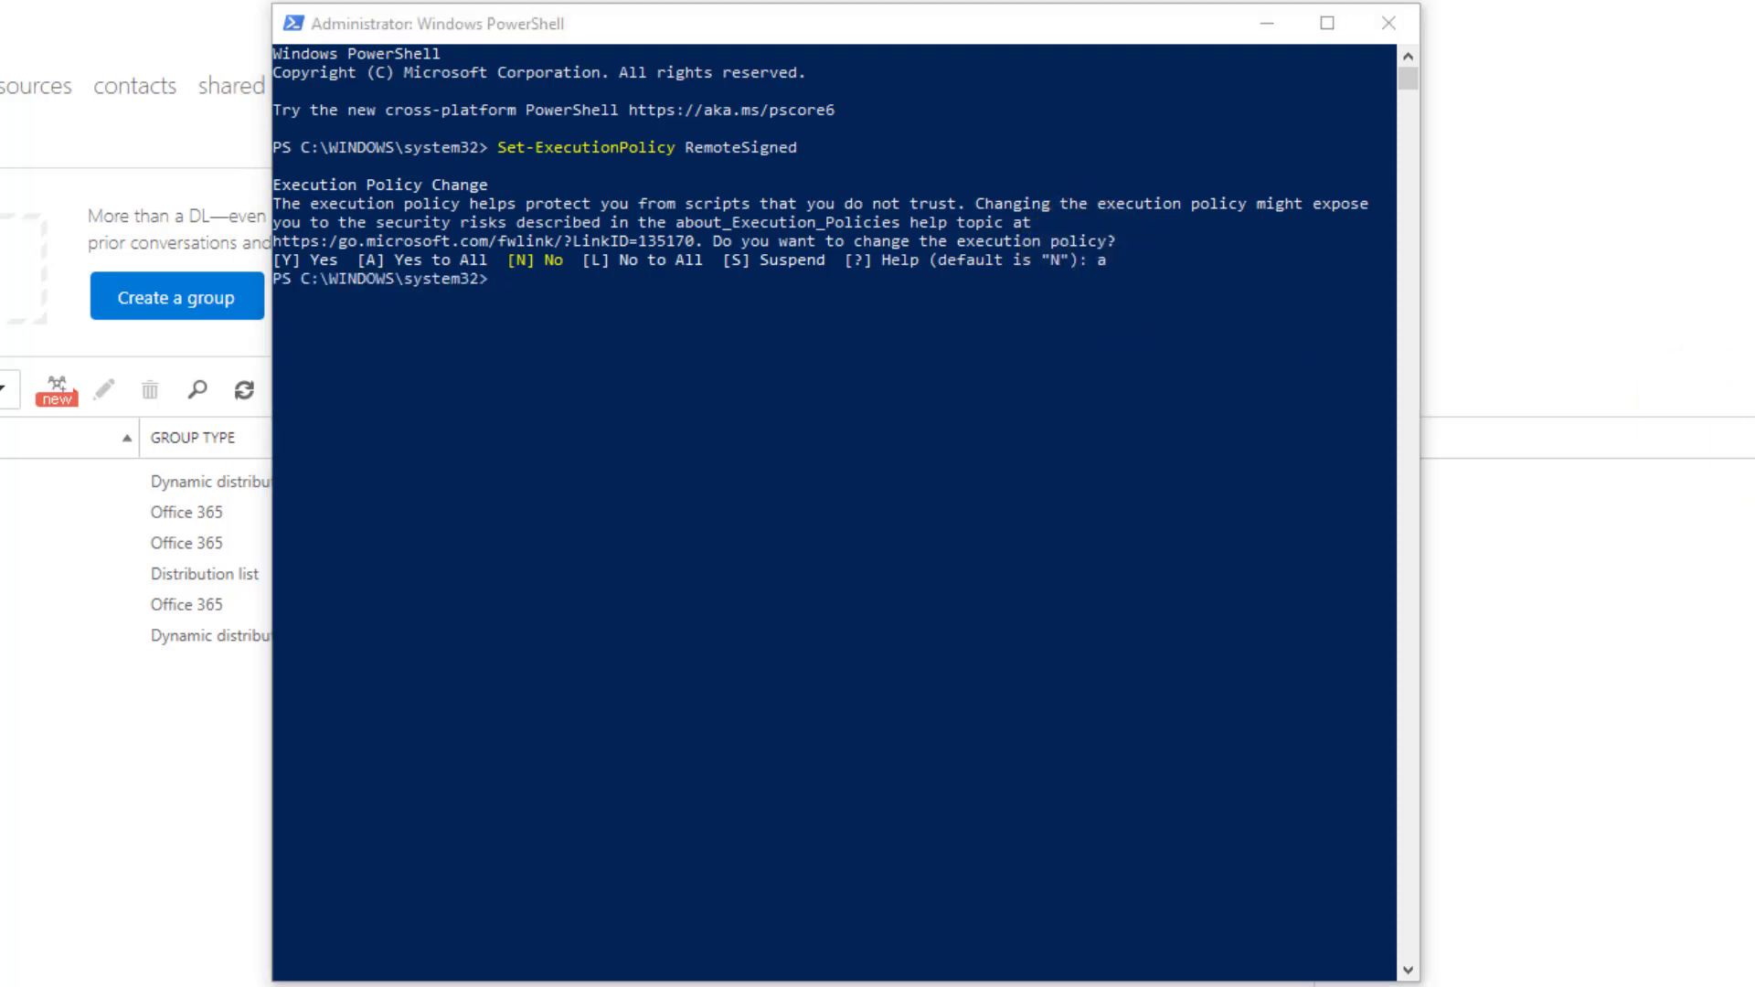
left_click(852, 359)
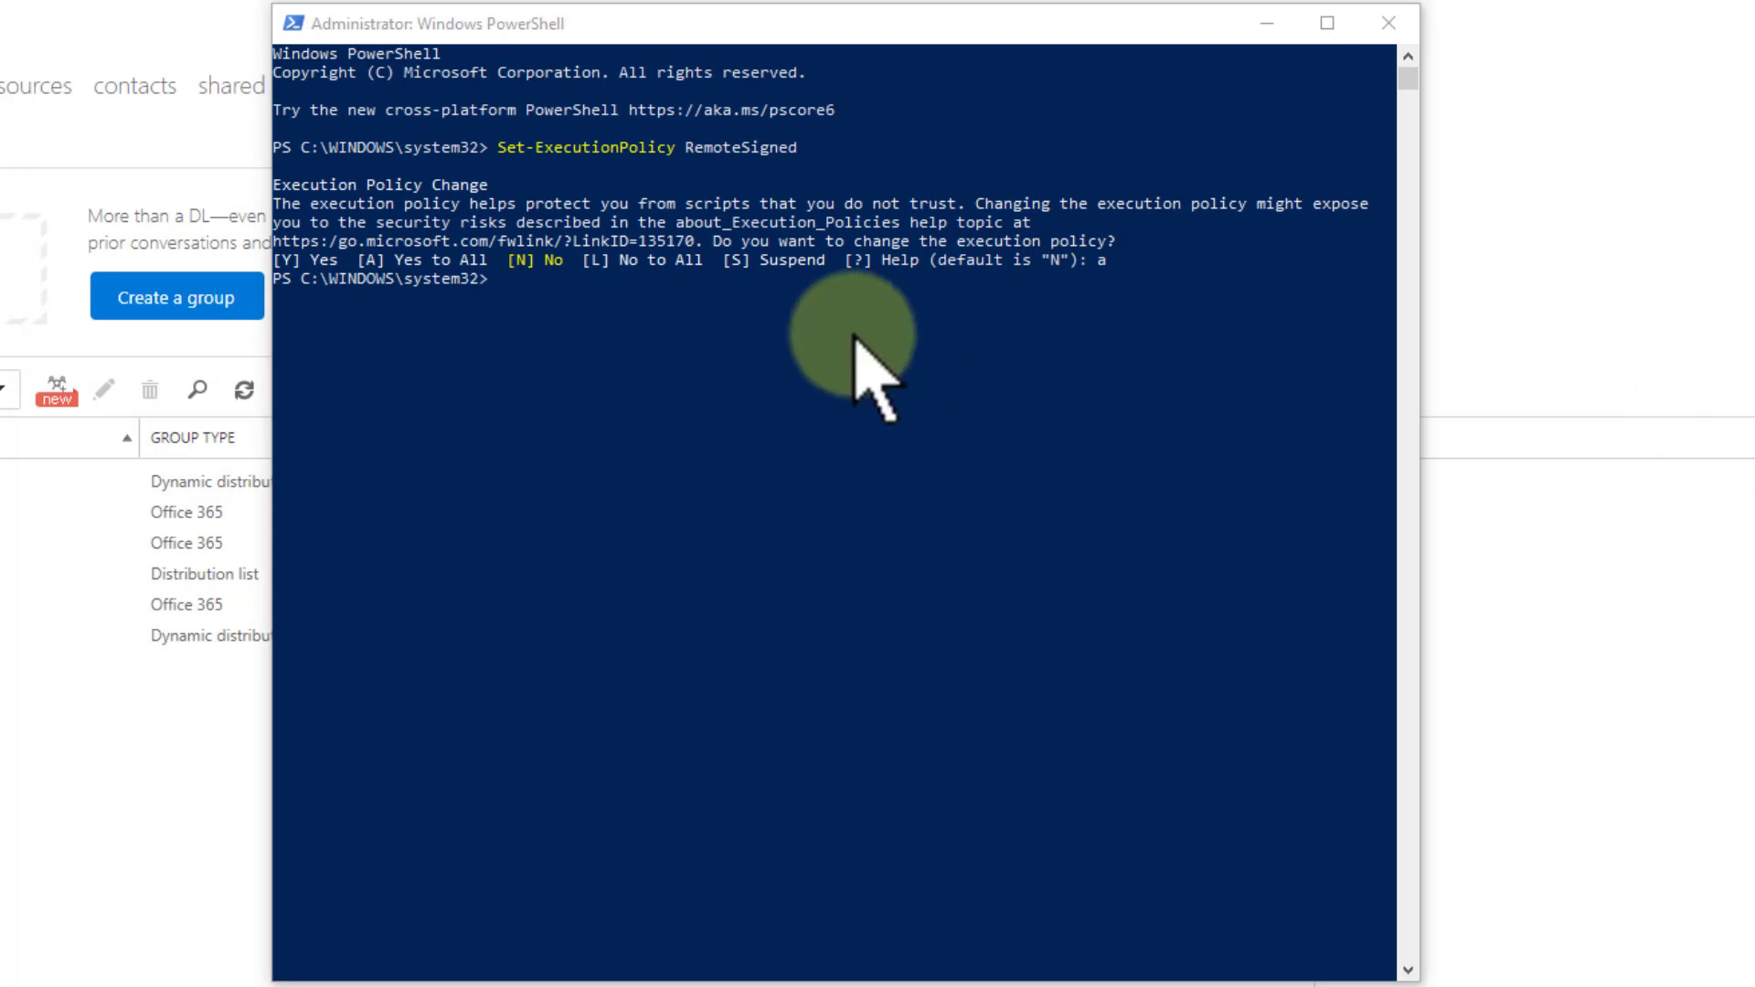
type("$UserCredential = Get-Credential")
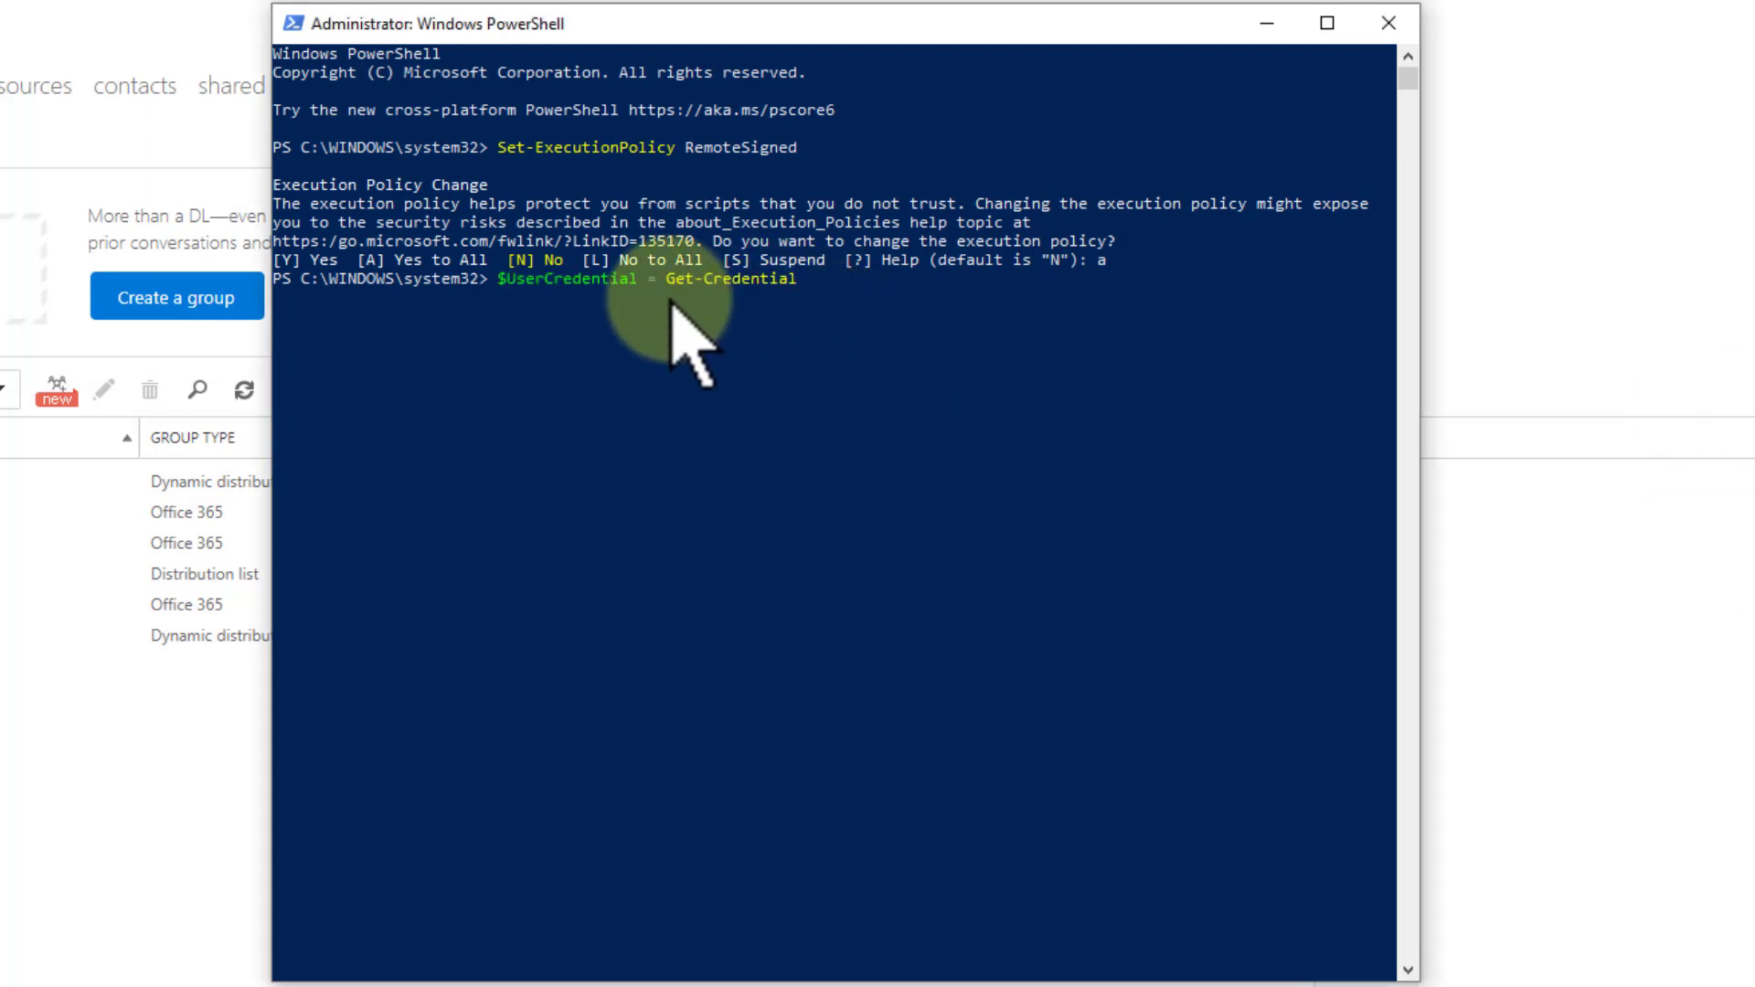
Run Get-Credential and submit the administrator user name and password in the request dialog
key("Enter")
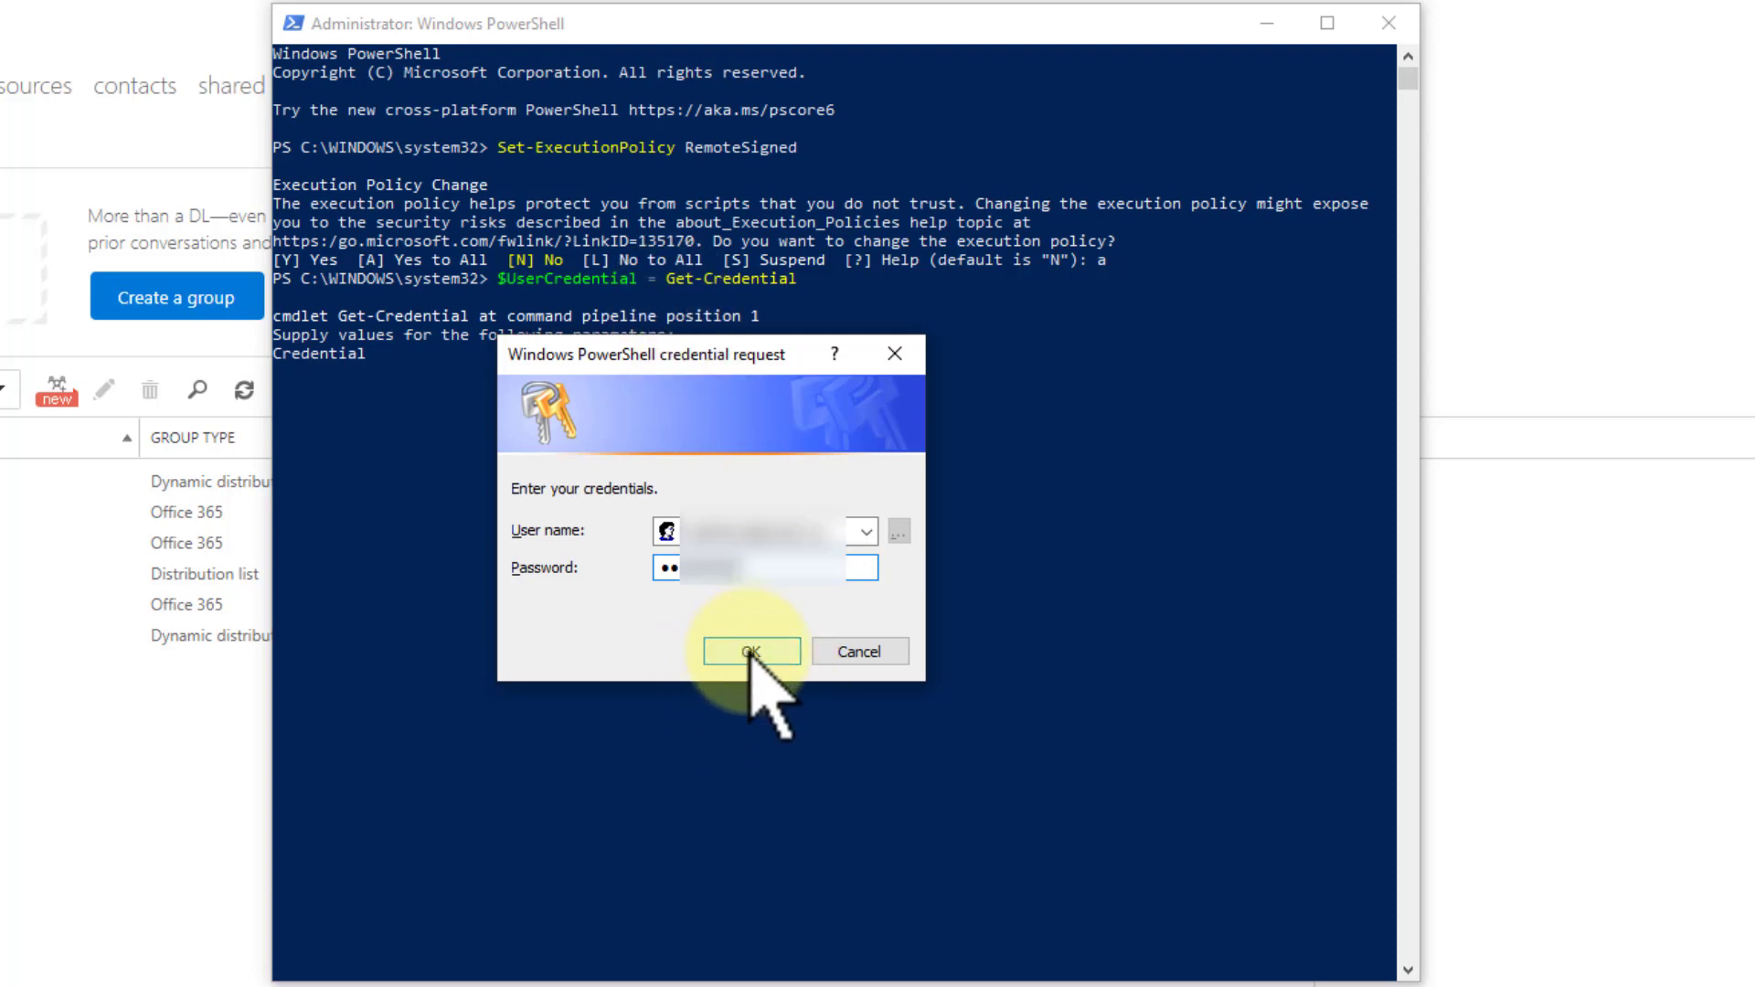
left_click(751, 651)
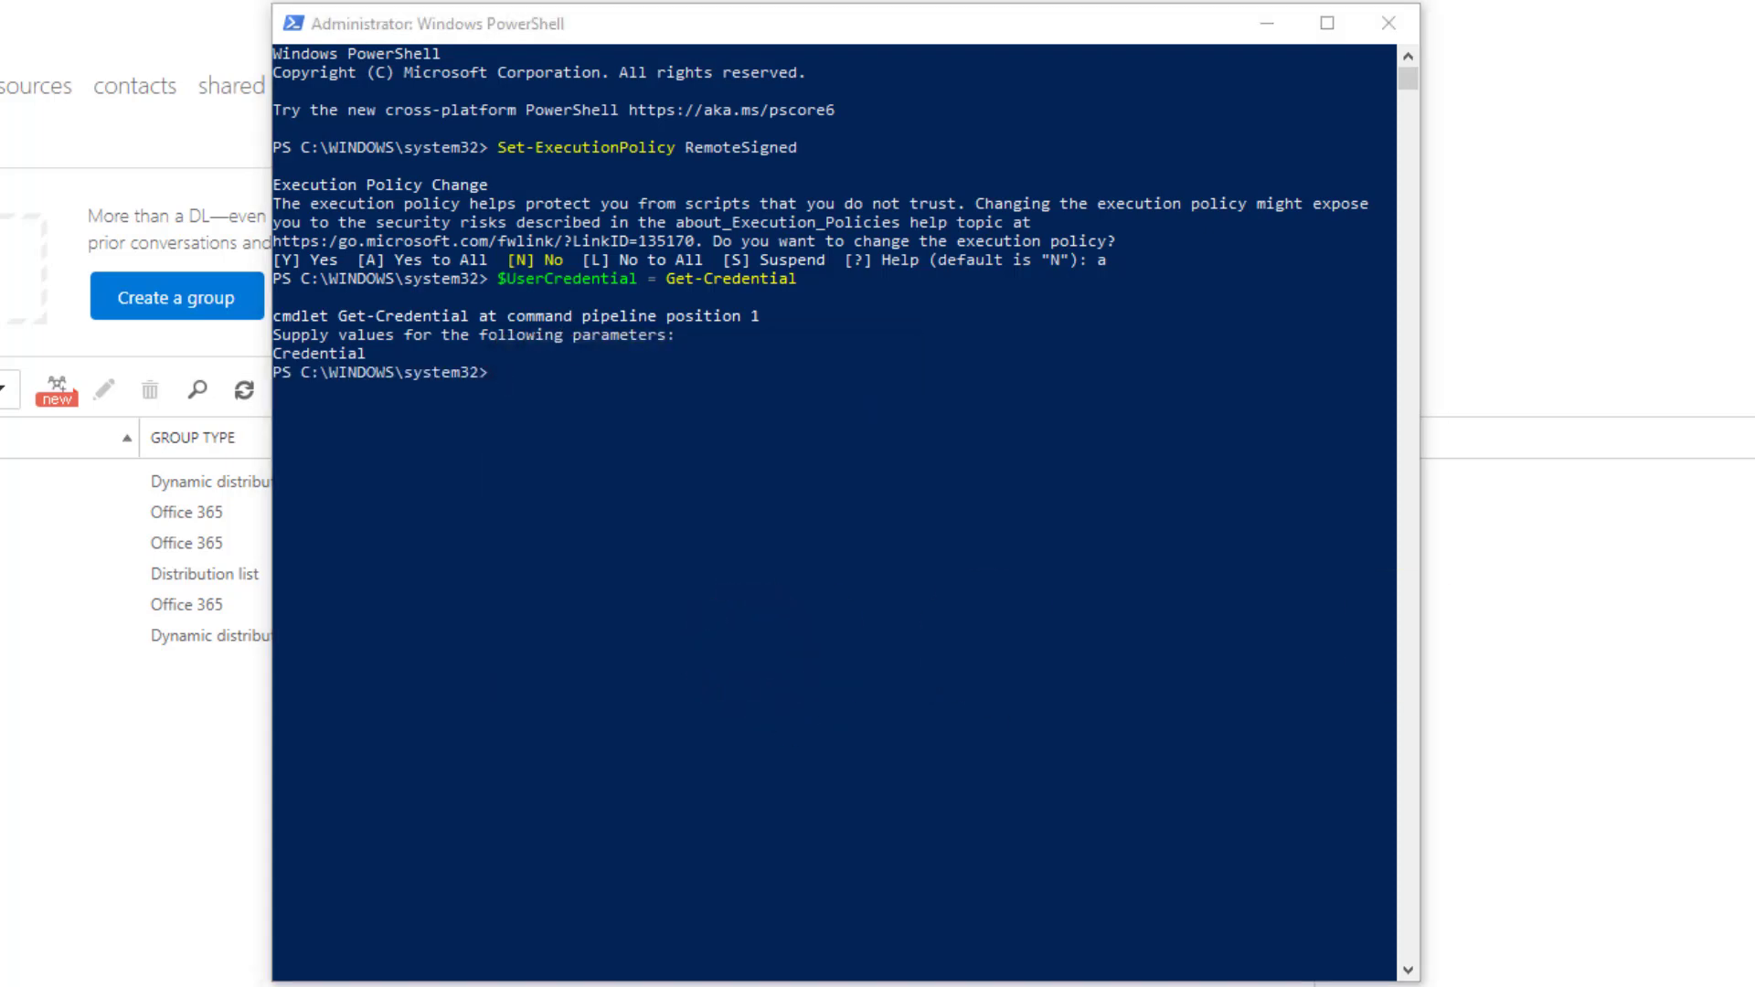
left_click(1130, 556)
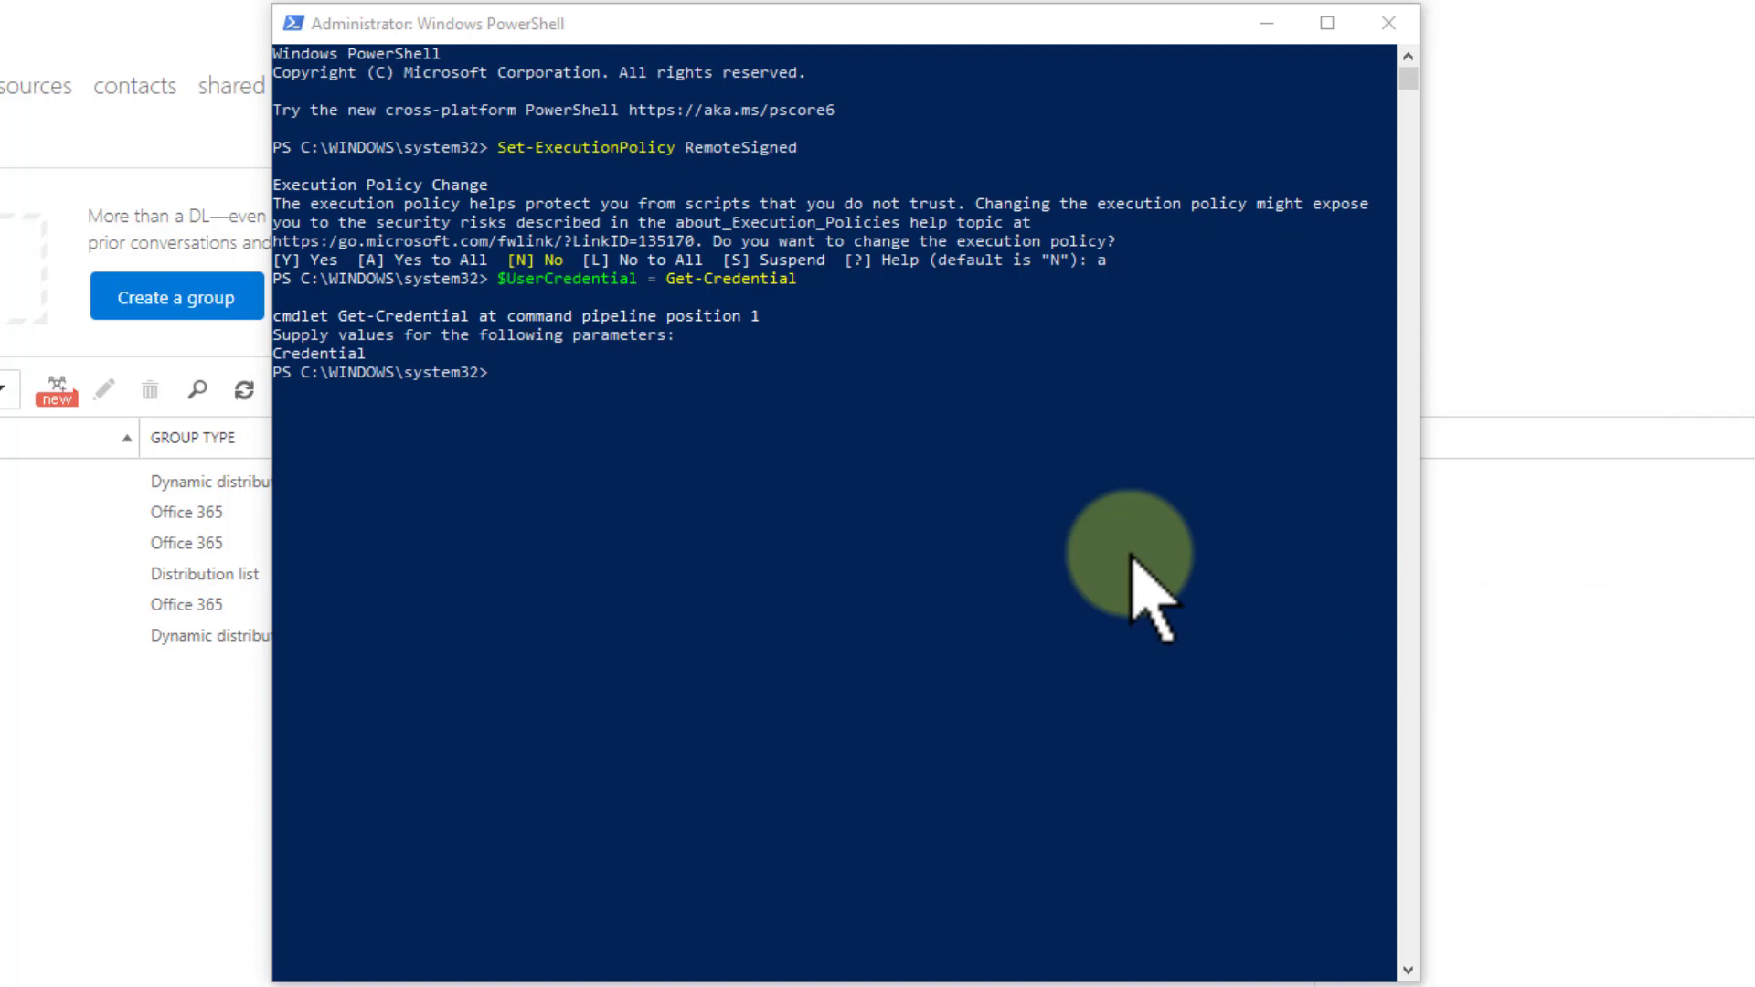
Create $Session with New-PSSession to outlook.office365.com and run Import-PSSession $Session -DisableNameChecking
type("$Session = New-PSSession -ConfigurationName Microsoft.Exchange -ConnectionUri https://outlook.office365.com/powershell-liveid/ -Credential $UserCredential -Authentication Basic -AllowRedirection")
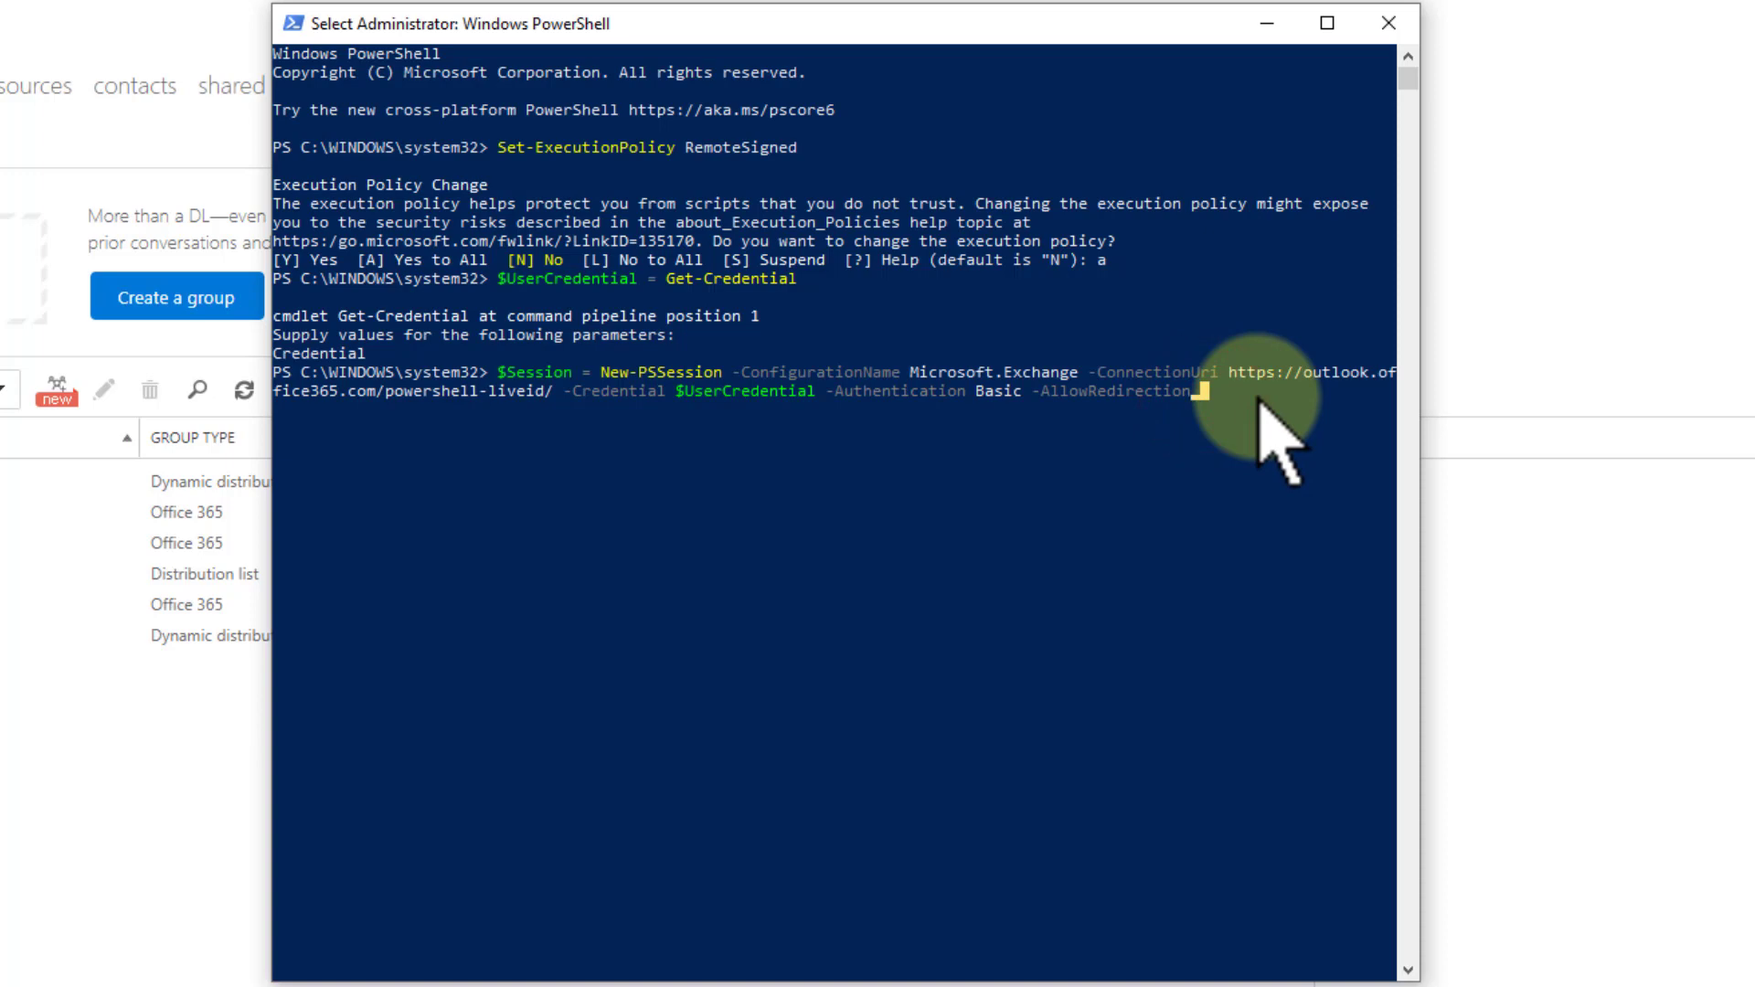
key("Enter")
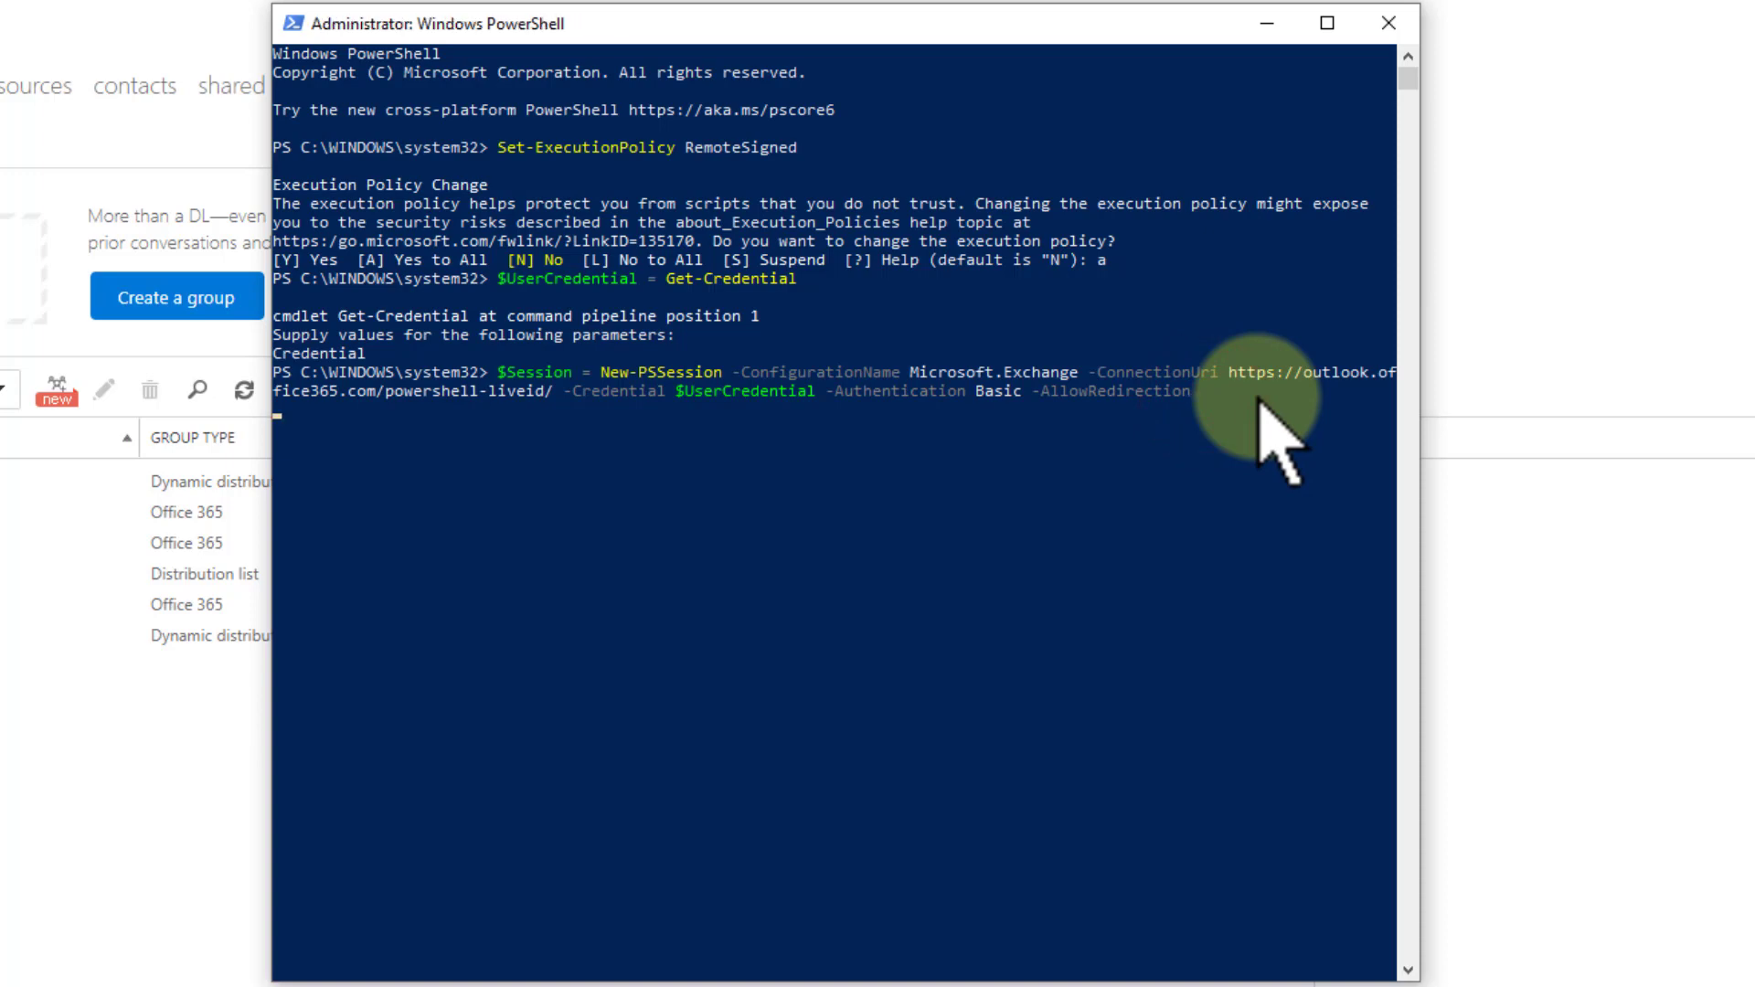
key("Enter")
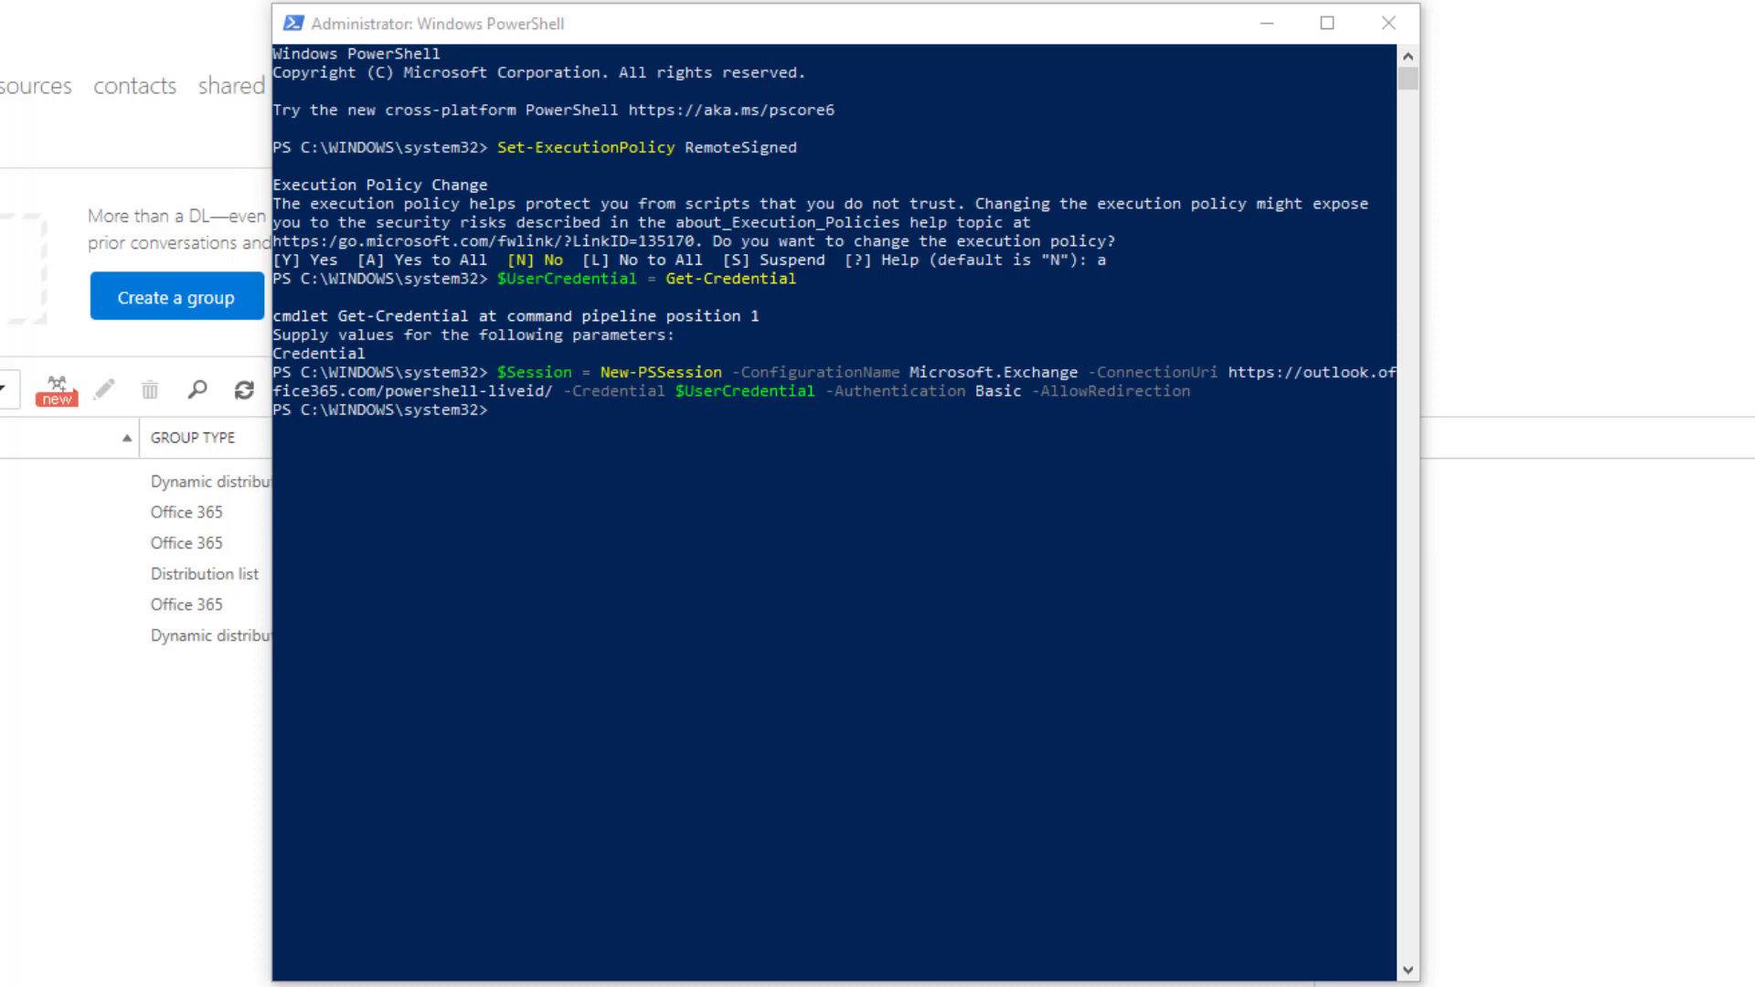
type("Import-PSSession $Session -DisableNameChecking")
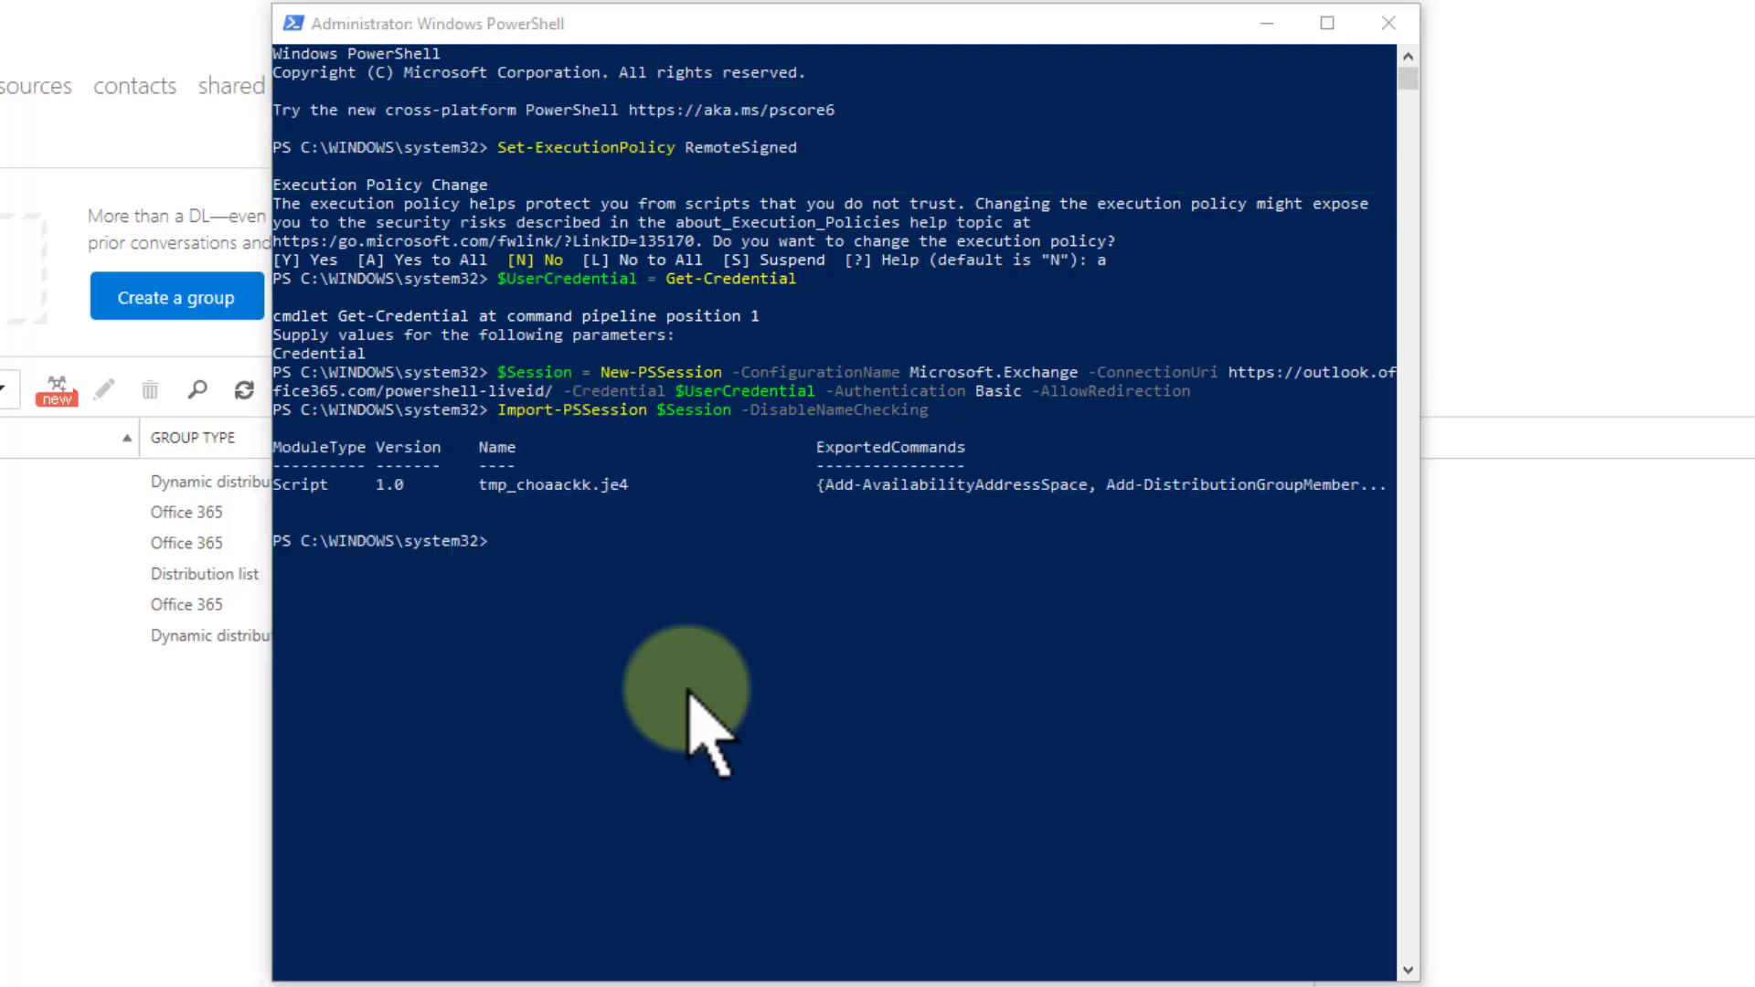
Set $MyQuery = Get-DynamicDistributionGroup "allcanada" and run Get-Recipient with its RecipientFilter and RecipientContainer
type("$MyQuery = Get-DynamicDistributionGroup")
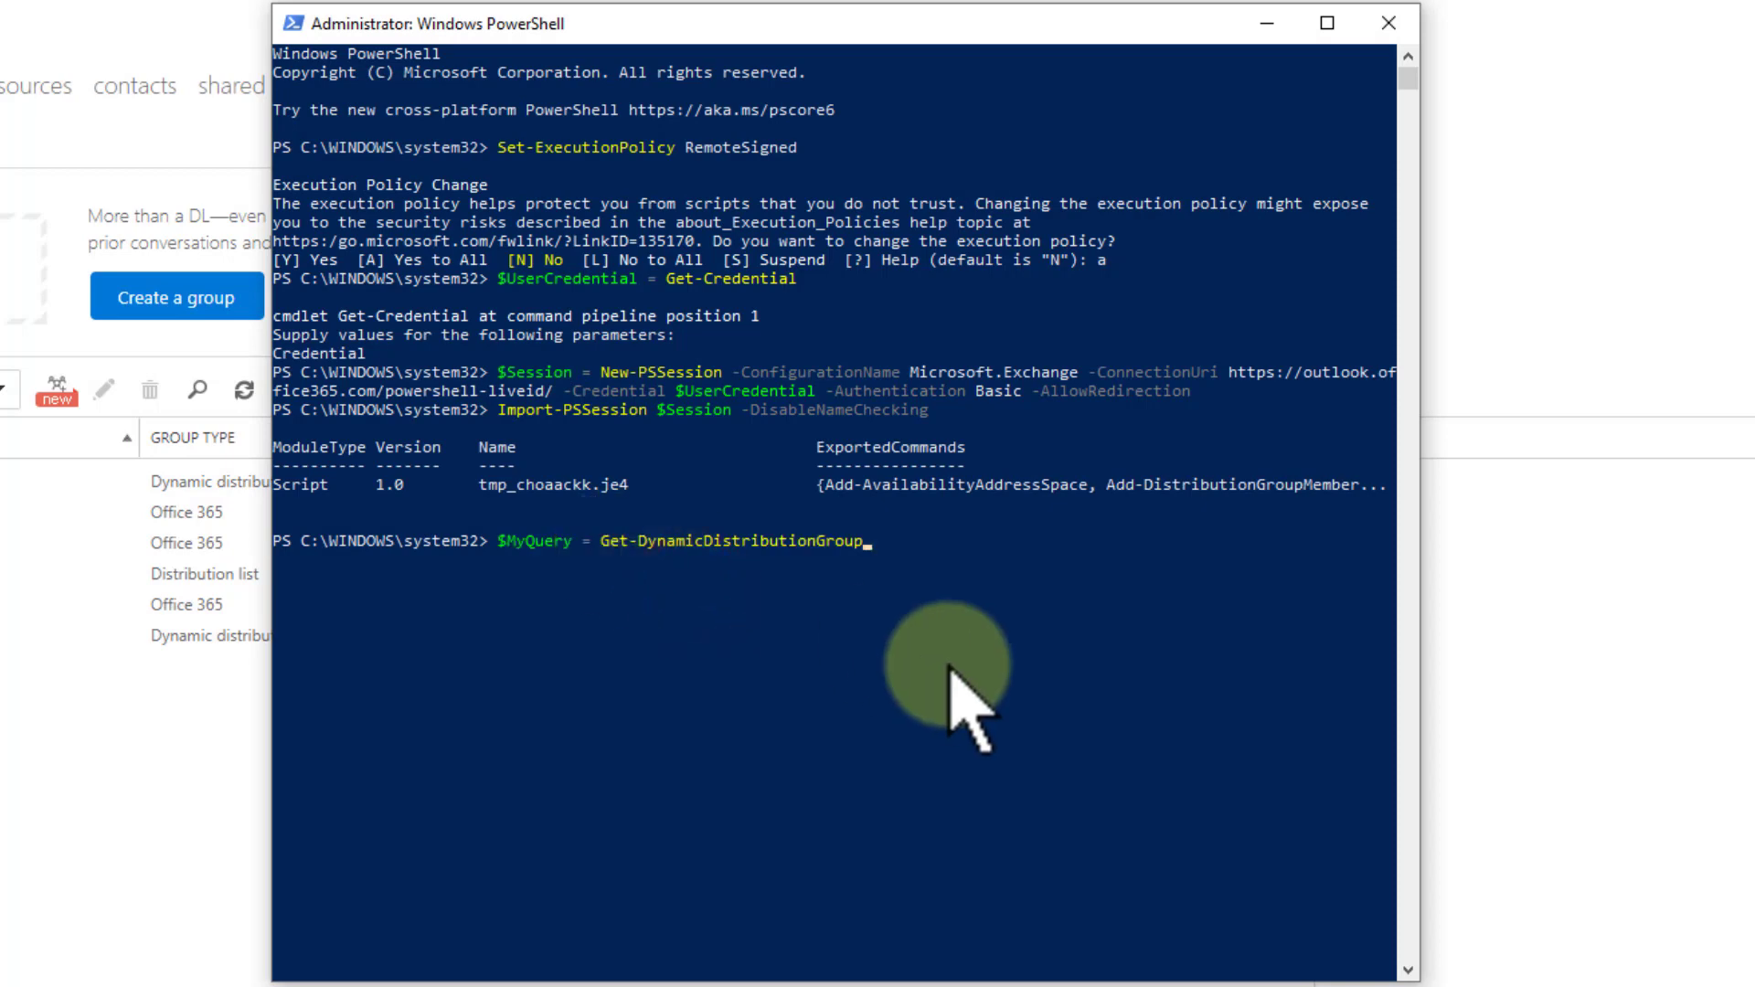
type("\" \"")
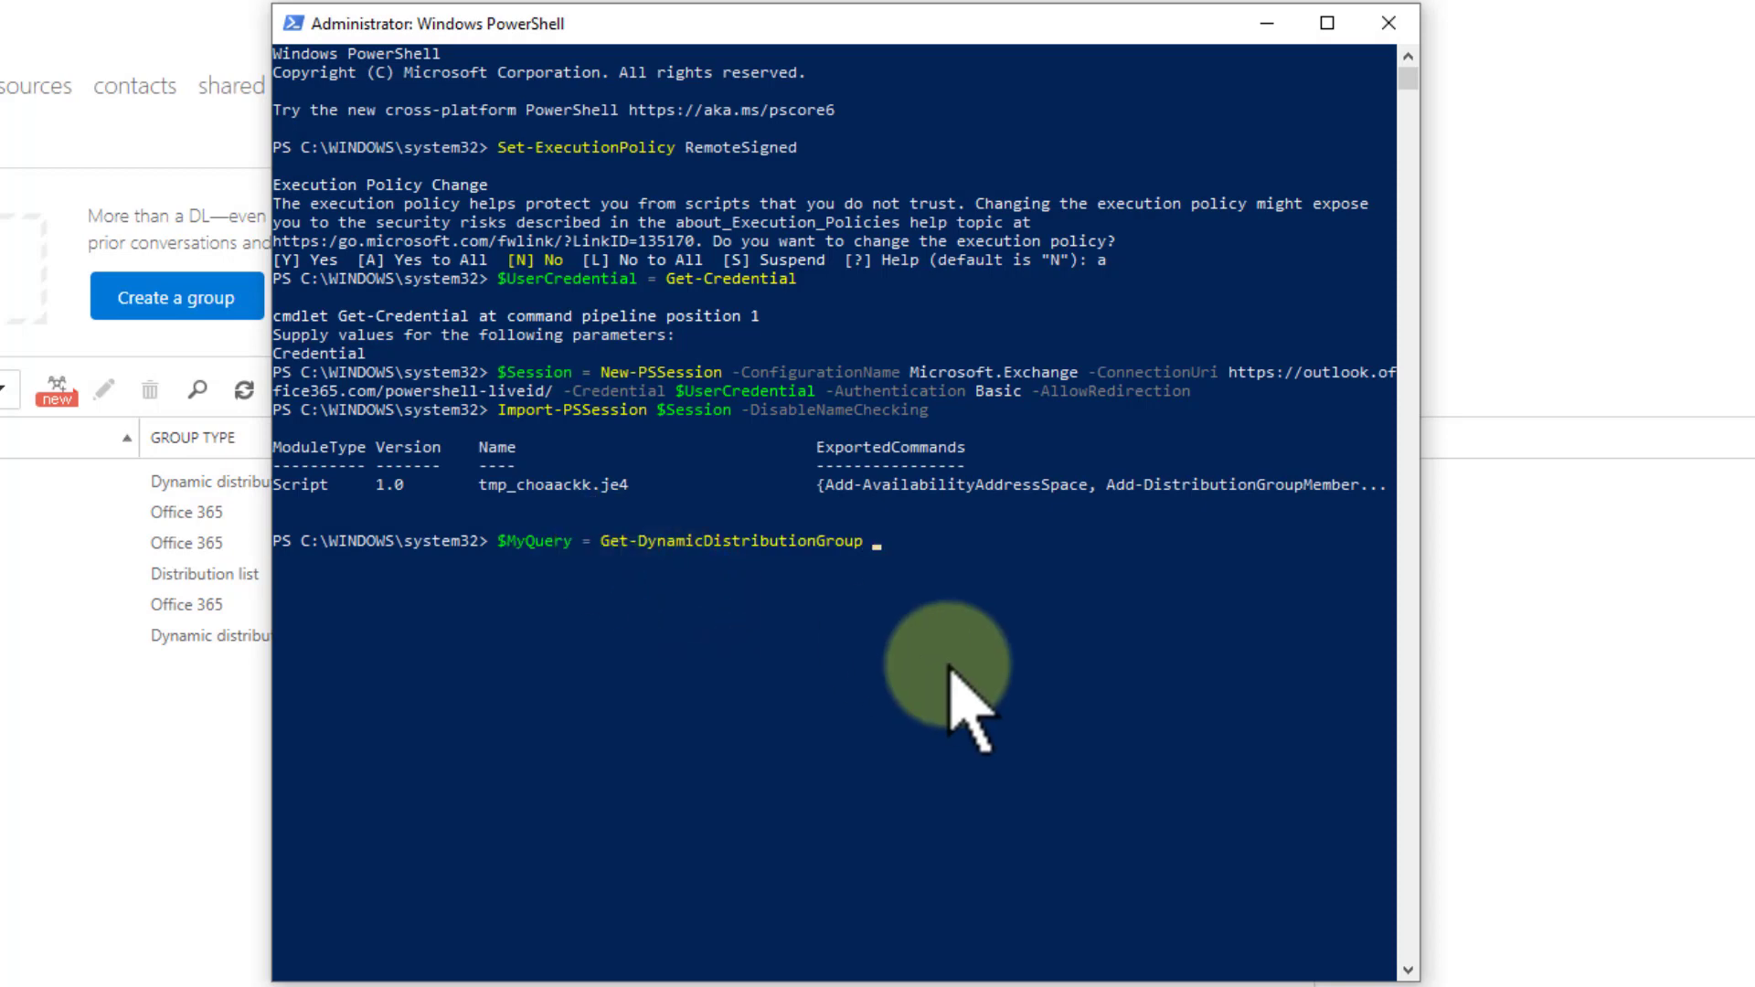
mouse_move(563, 572)
type(" \"a")
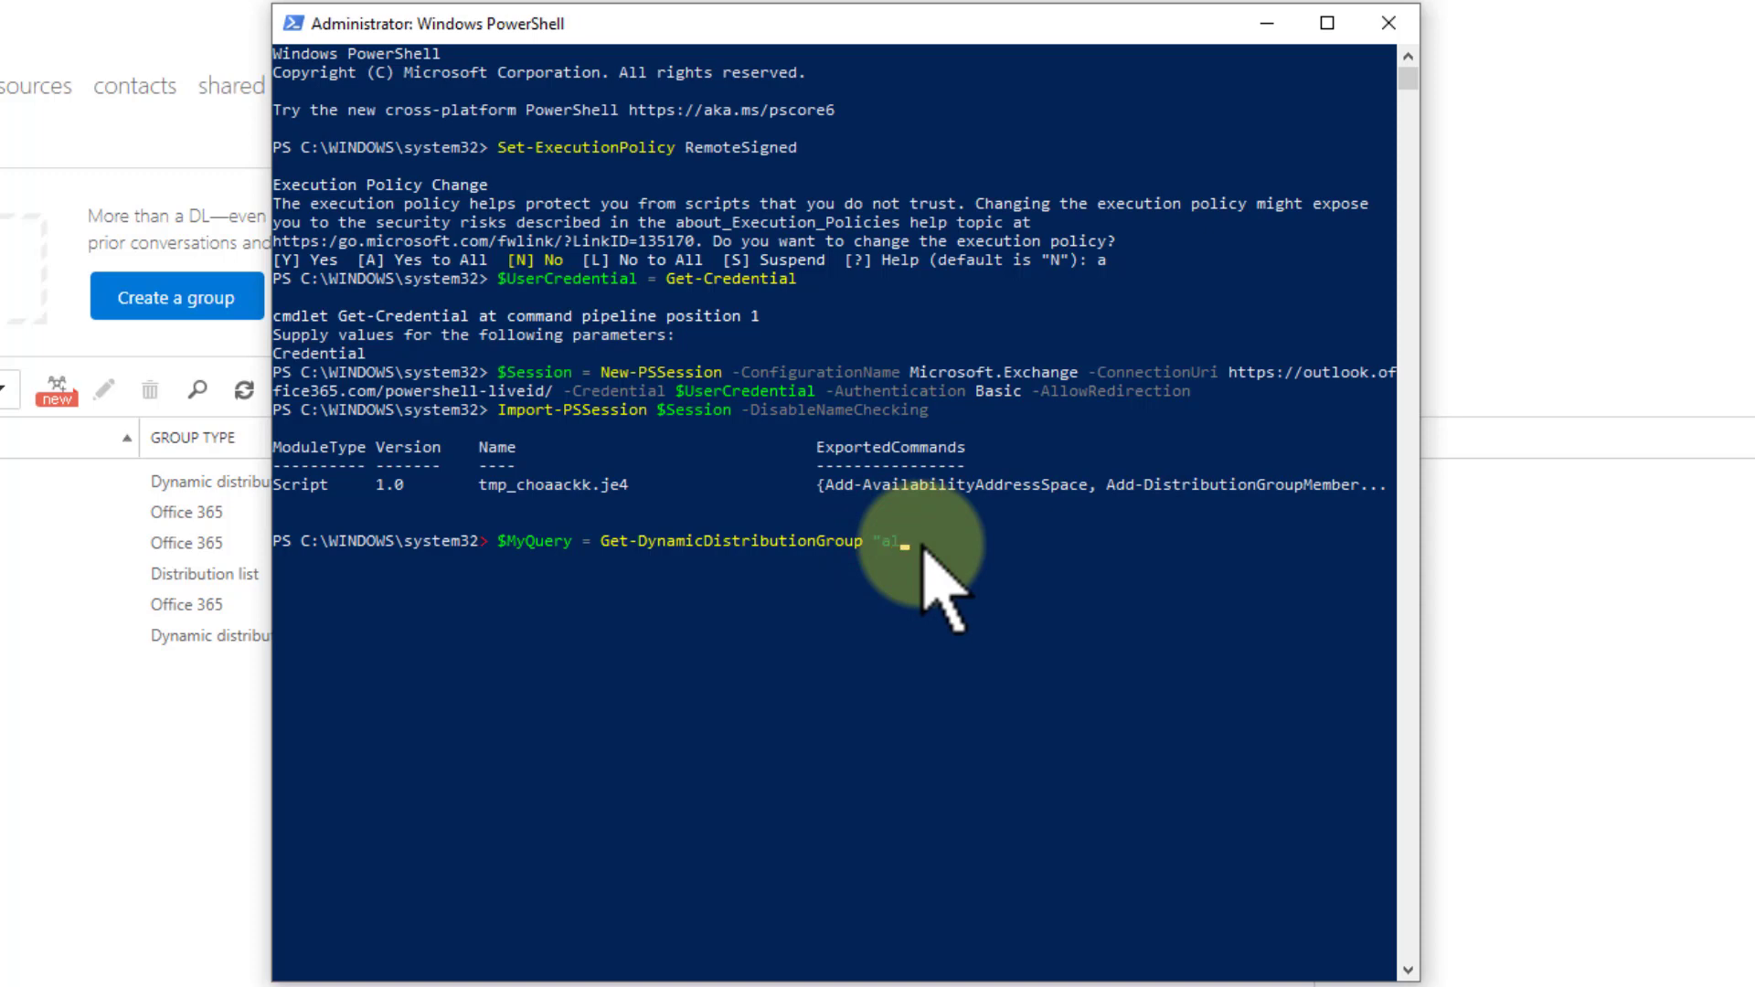
type("lcanada\"")
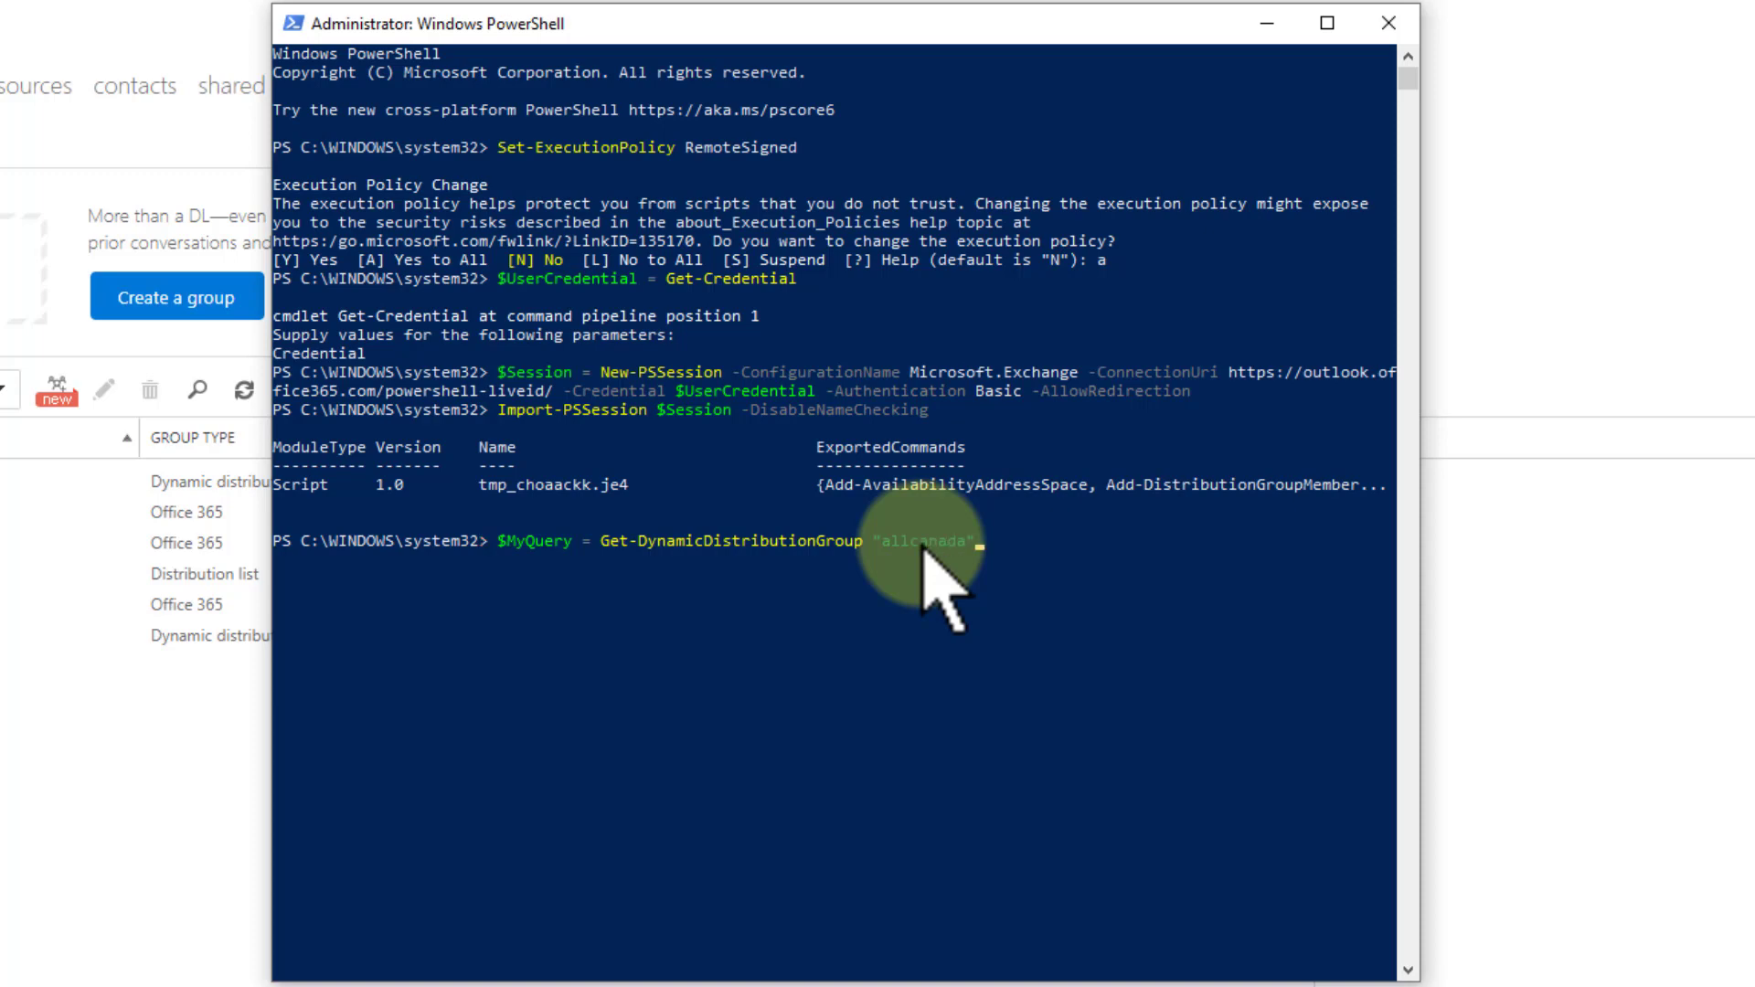
key("Enter")
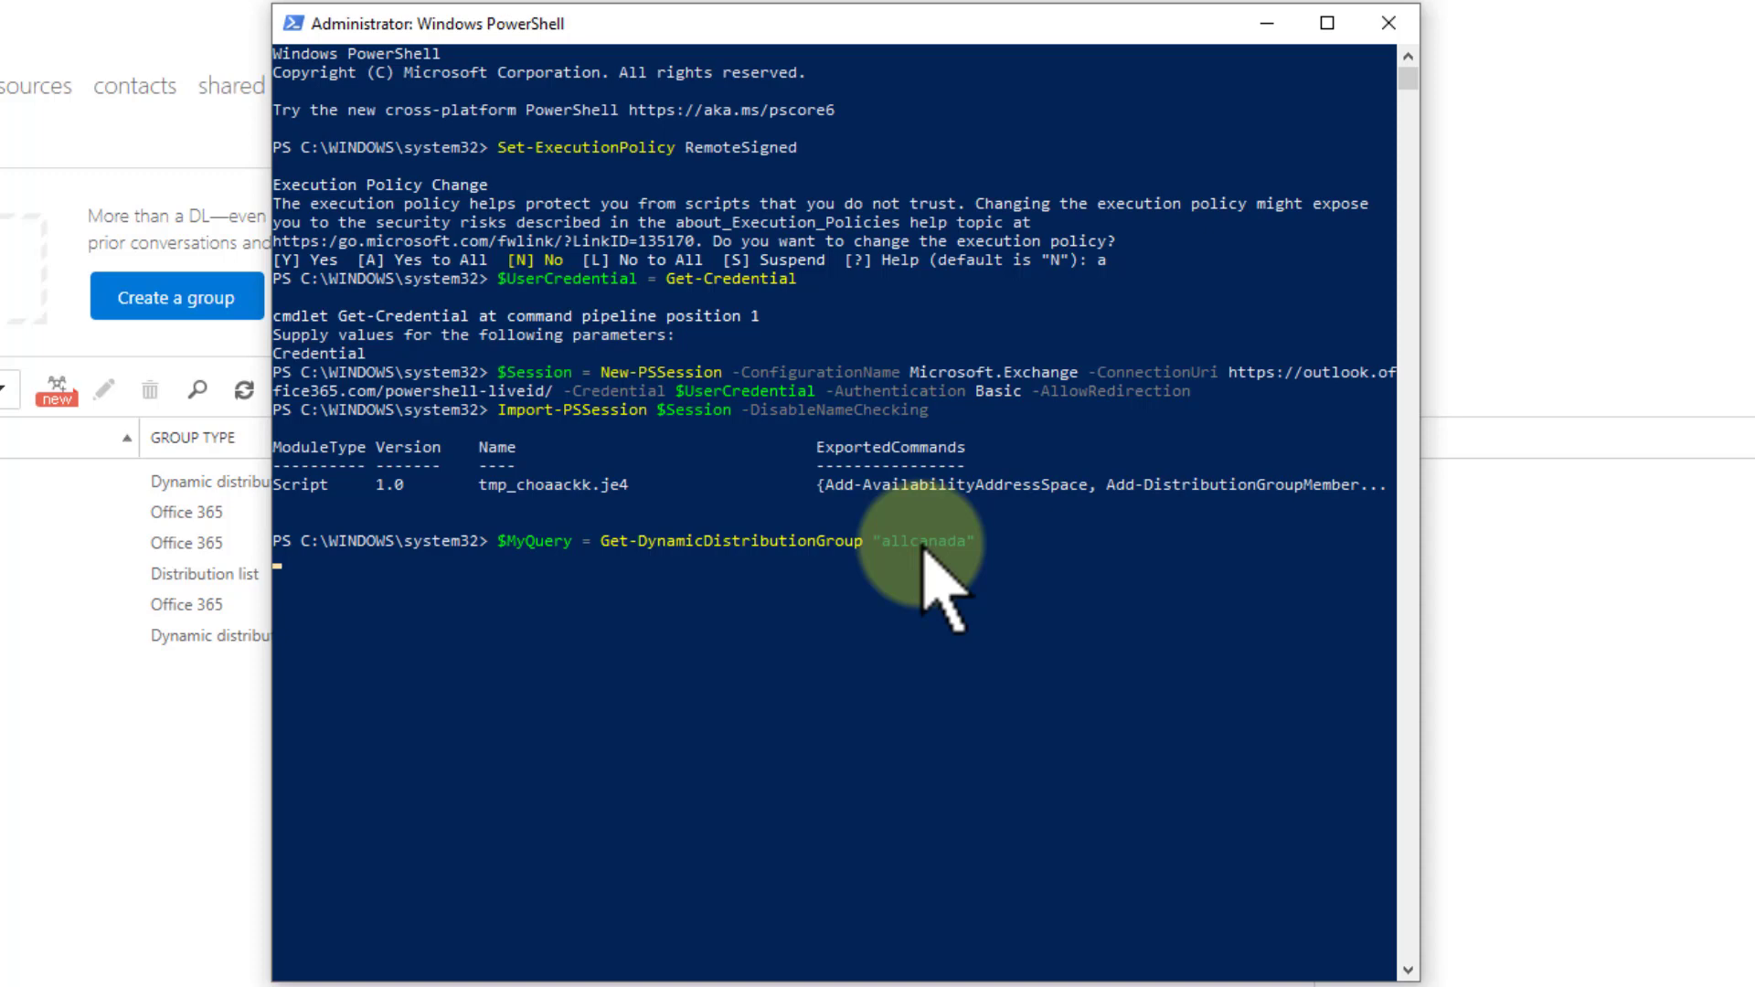
type("Get-Recipient -RecipientPreviewFilter $MyQuery.RecipientFilter -OrganizationalUnit $MyQuery.RecipientContainer")
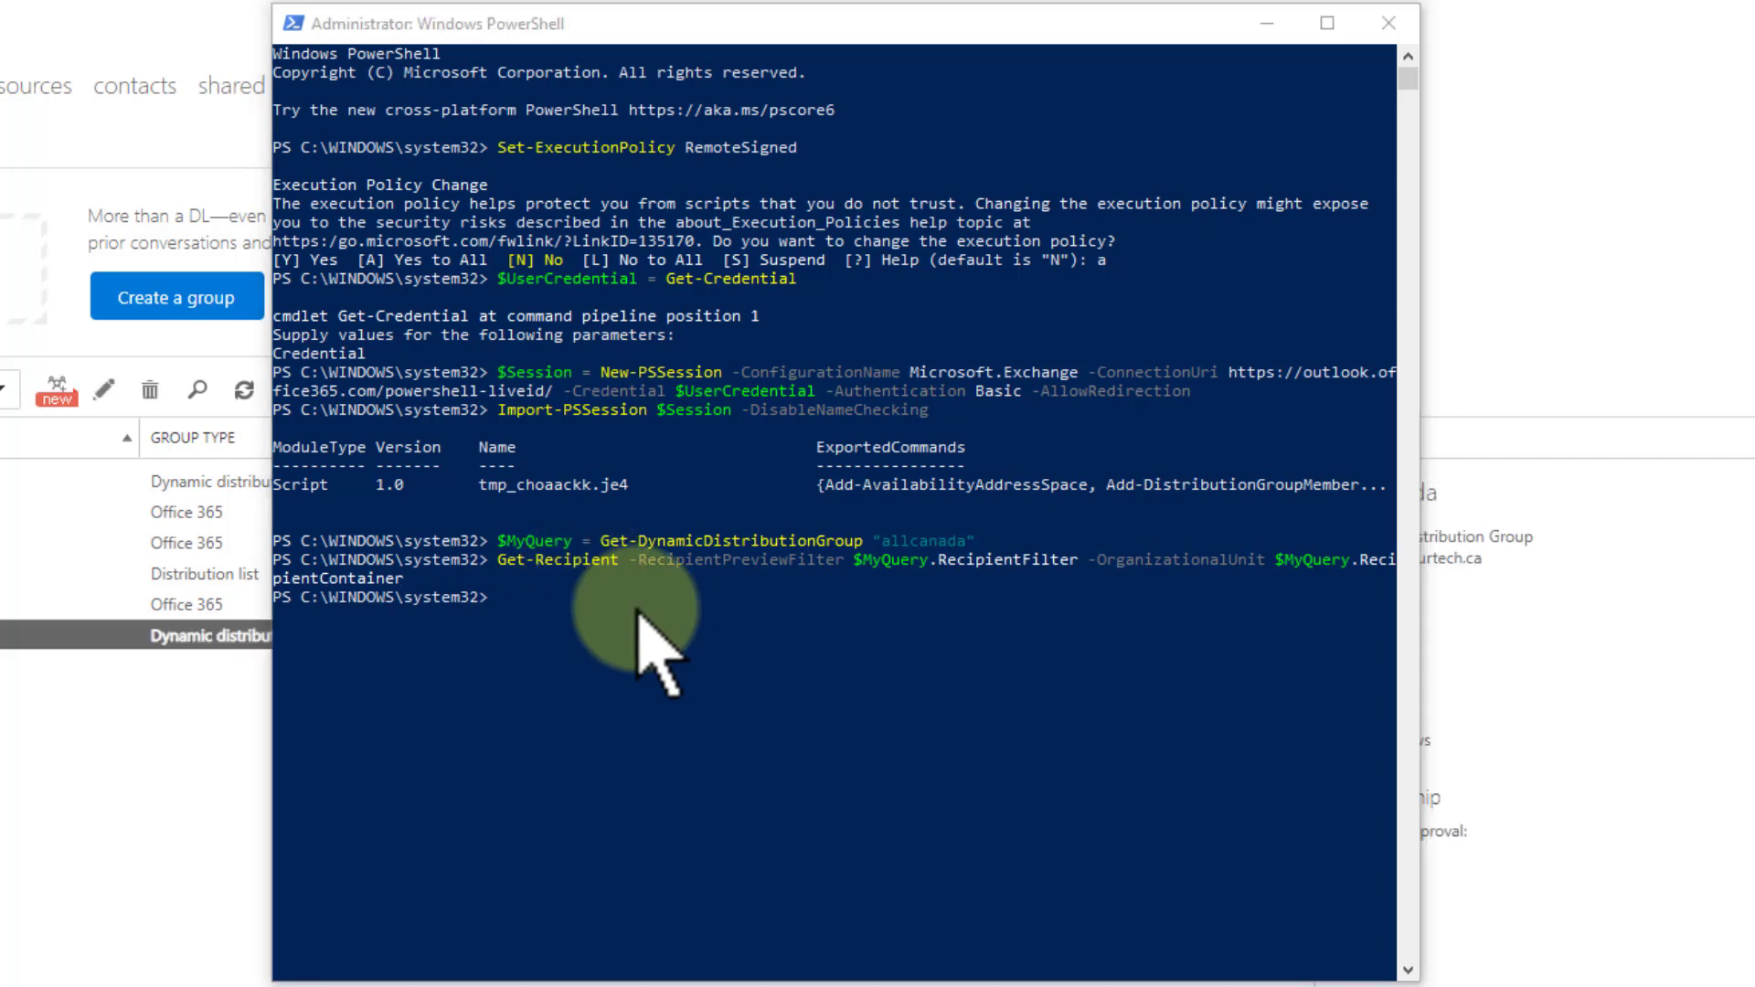
mouse_move(572, 618)
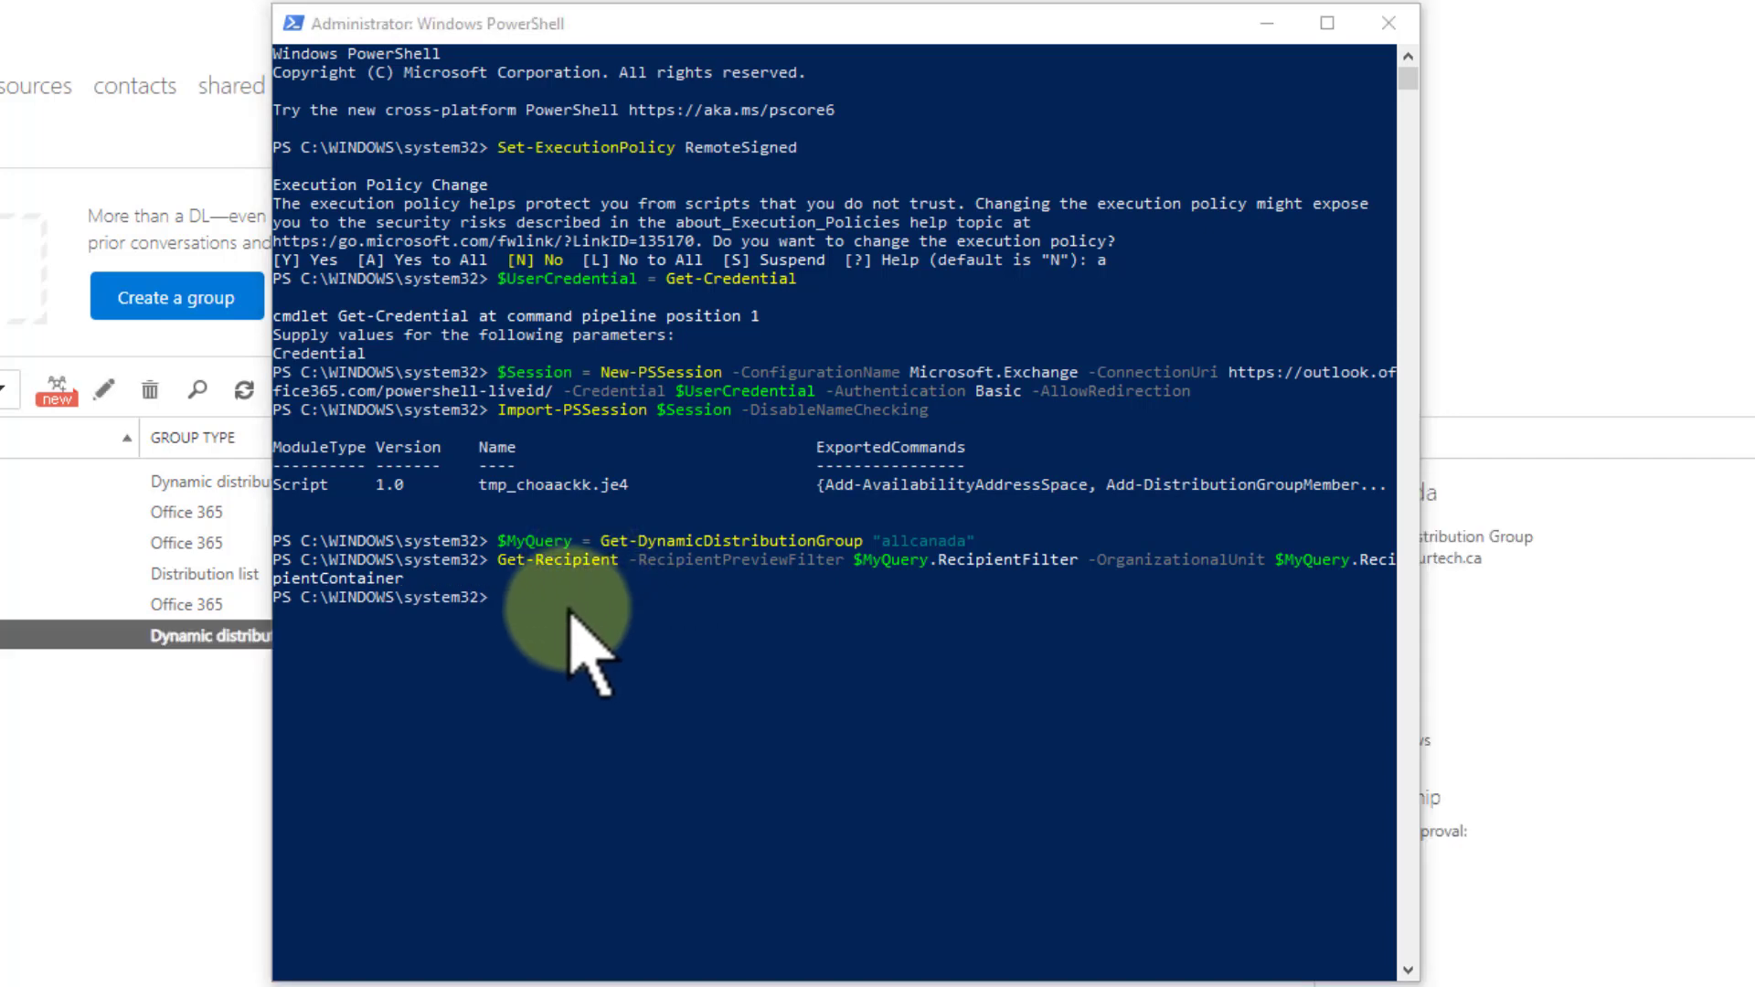
Run Get-DynamicDistributionGroup to list the AllAlberta and AllCanada groups with their managers
type("Get-DynamicDistributionGroup")
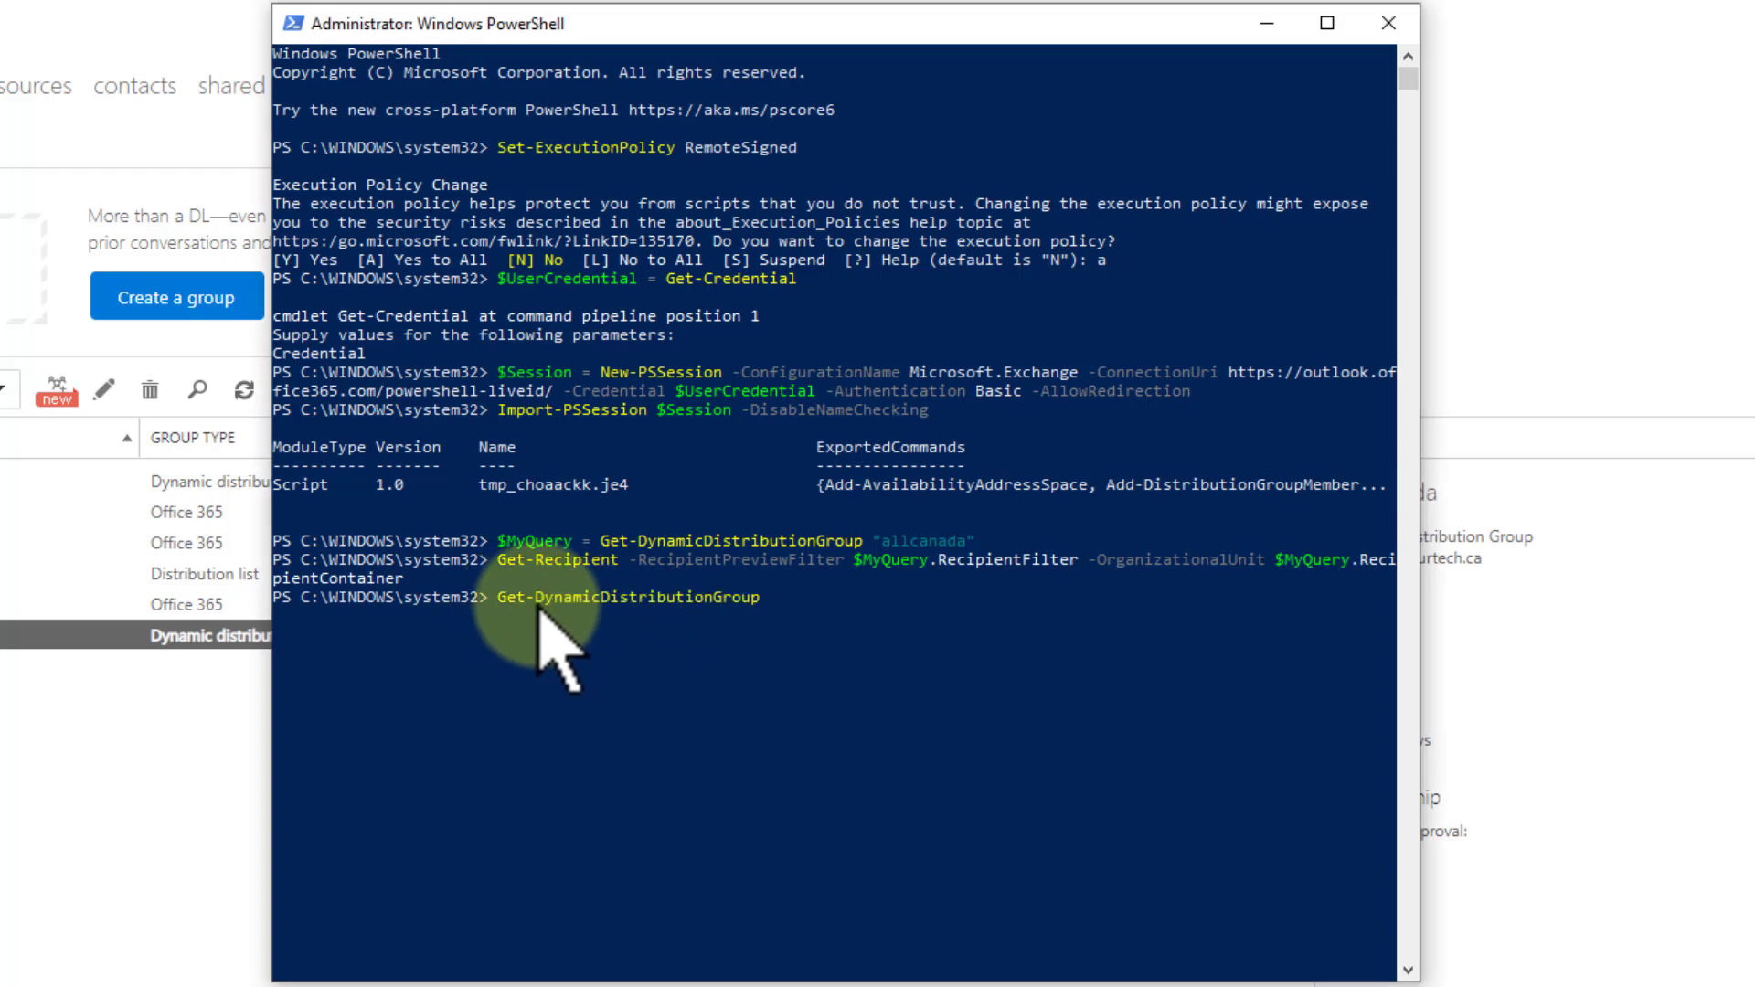
mouse_move(1188, 757)
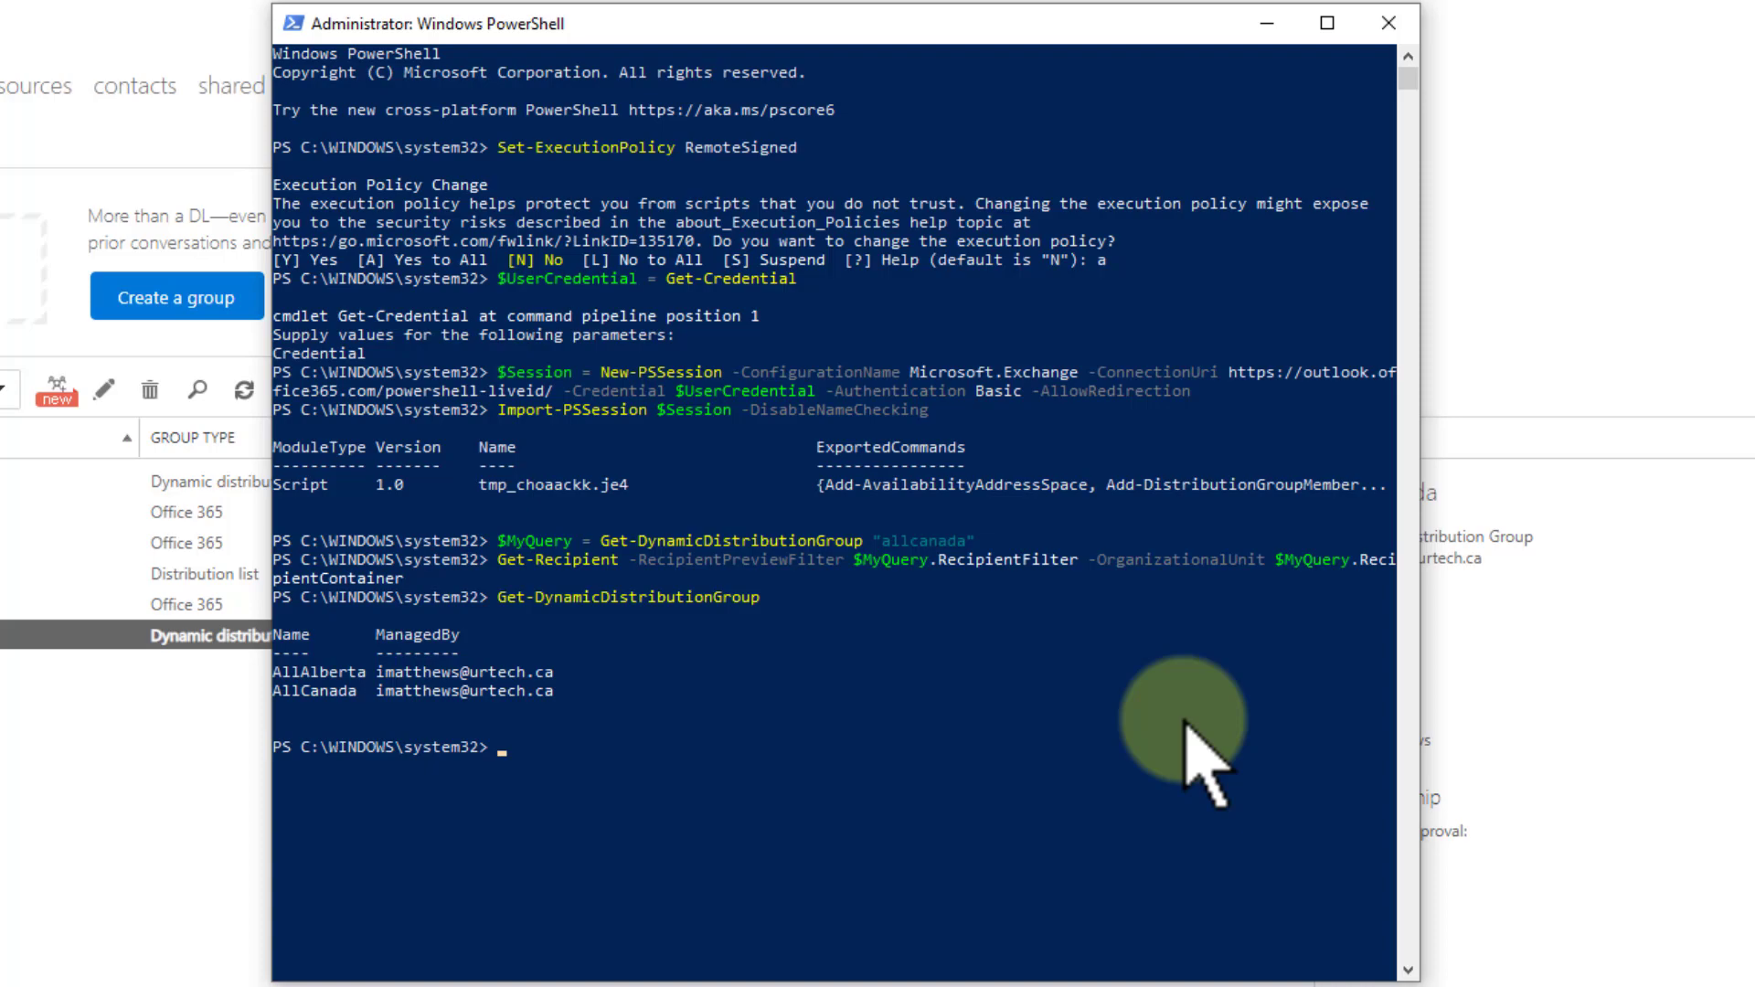
mouse_move(358, 712)
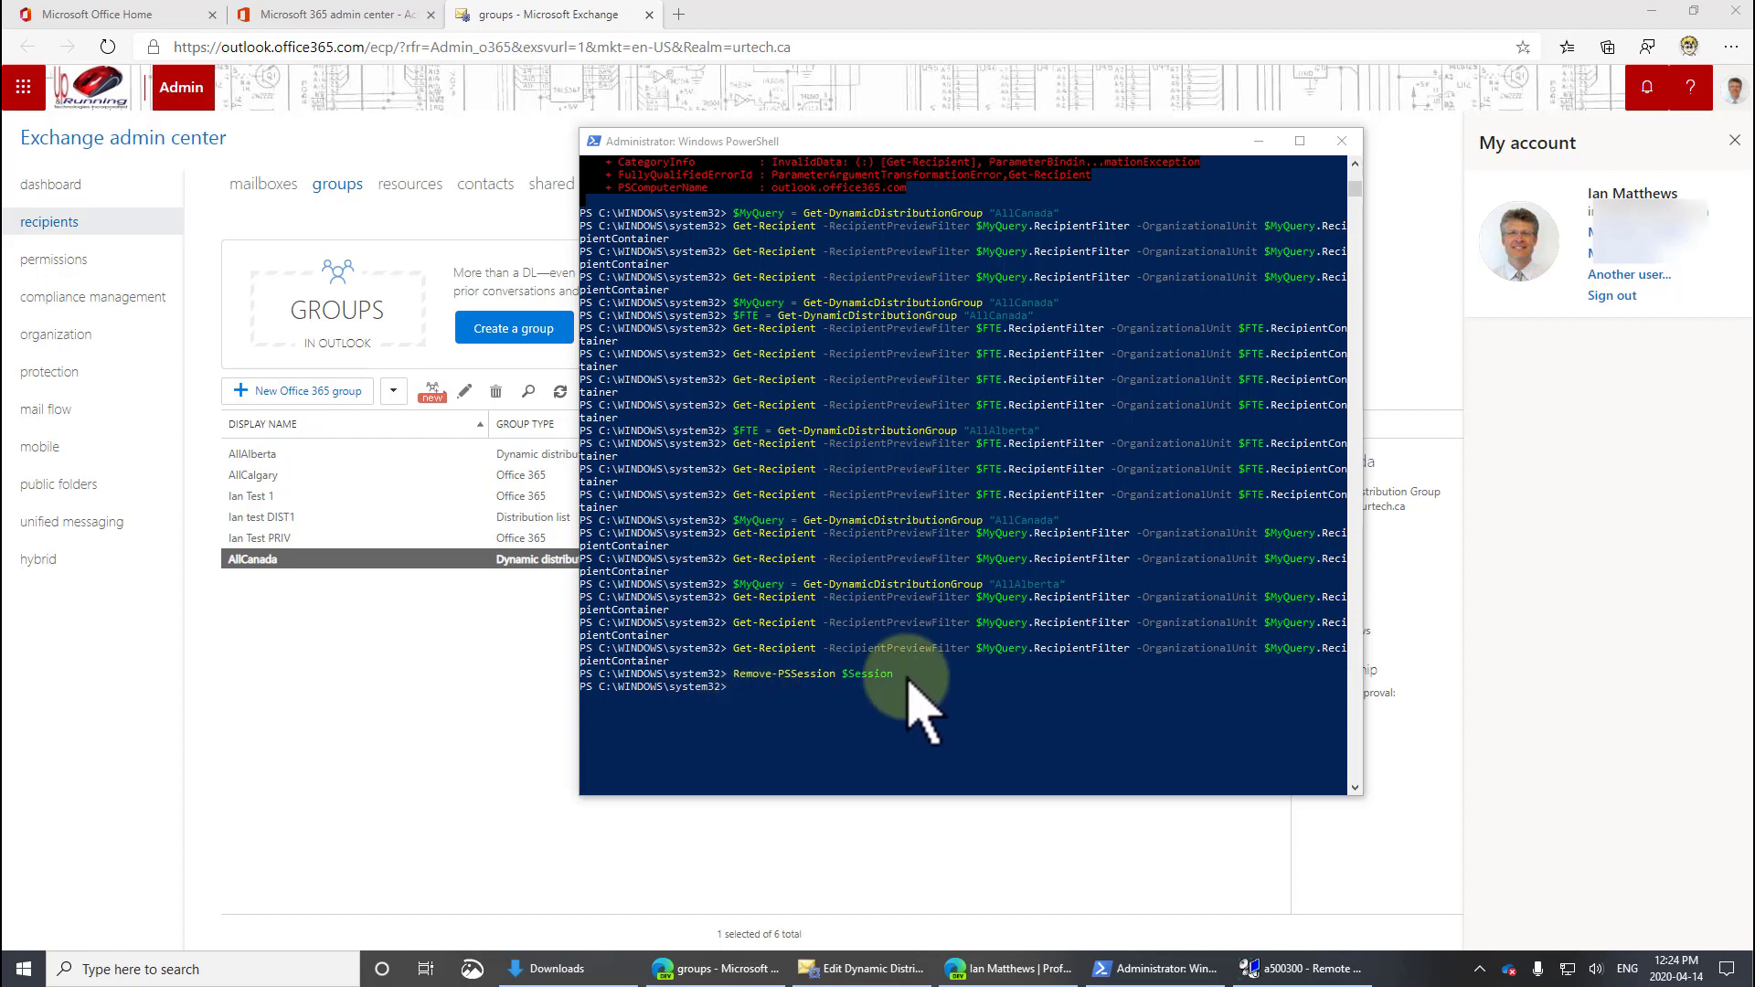
Start a new PowerShell session and rerun the AllCanada Get-Recipient filter, returning four mailboxes
right_click(26, 969)
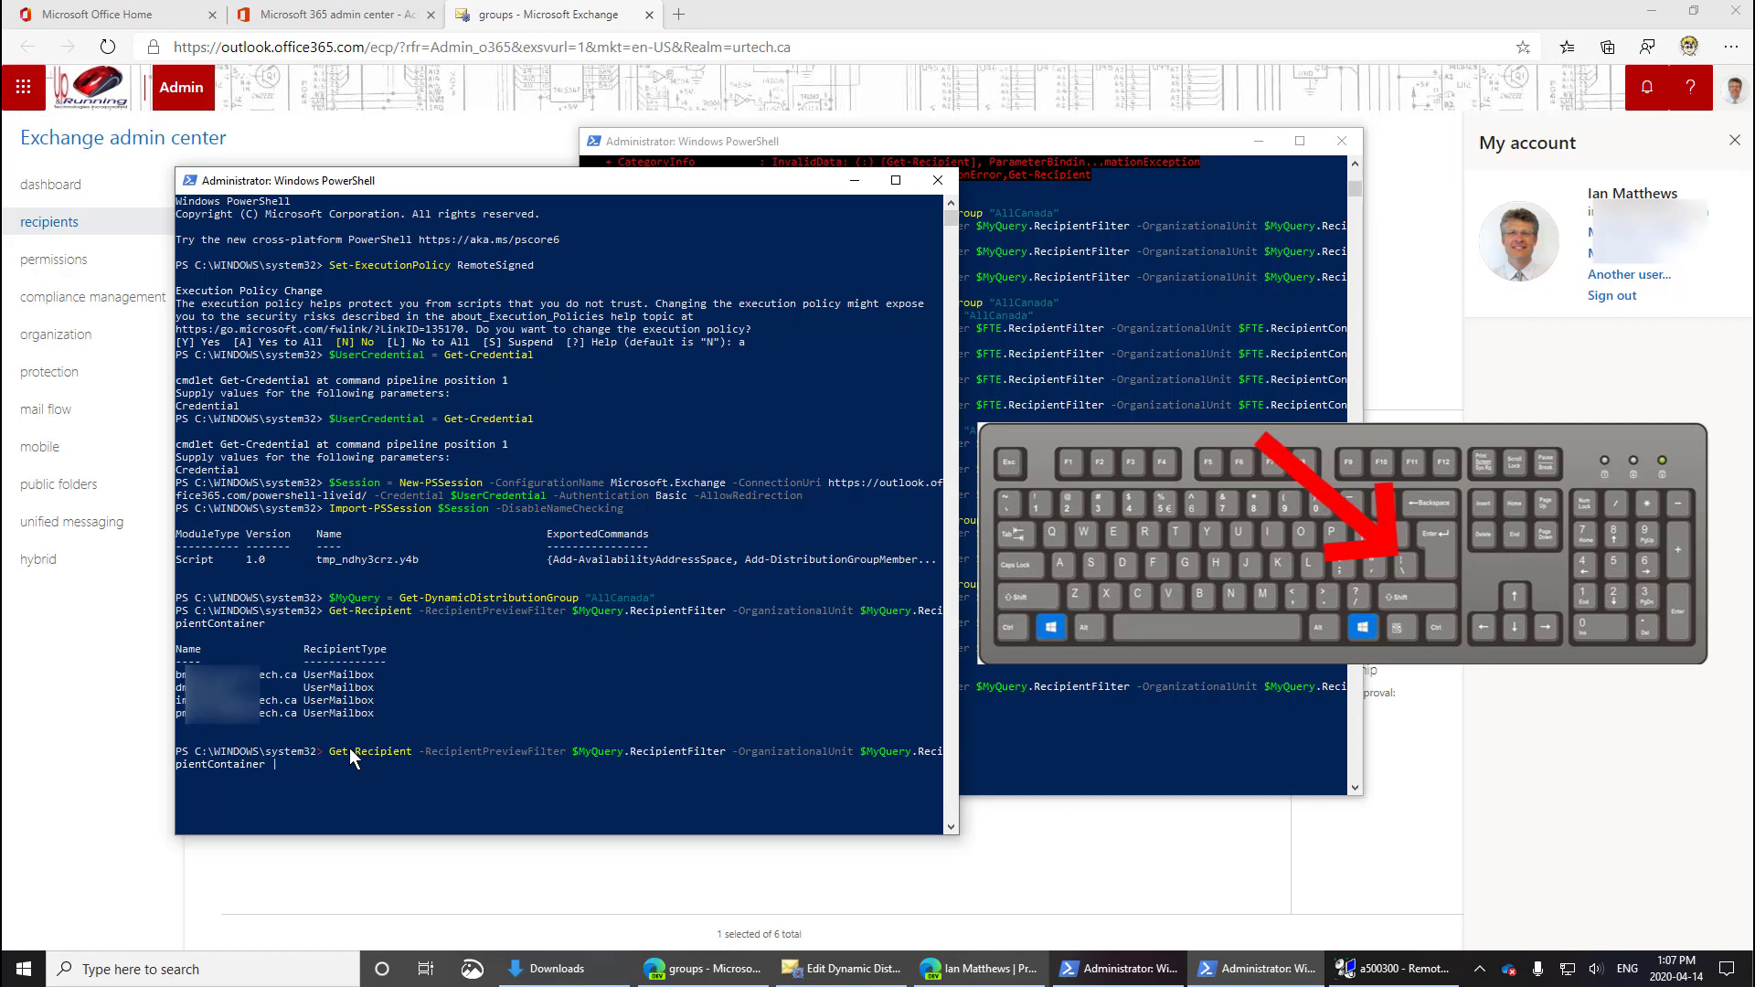
Append | export-csv c:\dgaddress.csv, run it, and open dgaddress.csv from C:\ in Excel
type("exprot-")
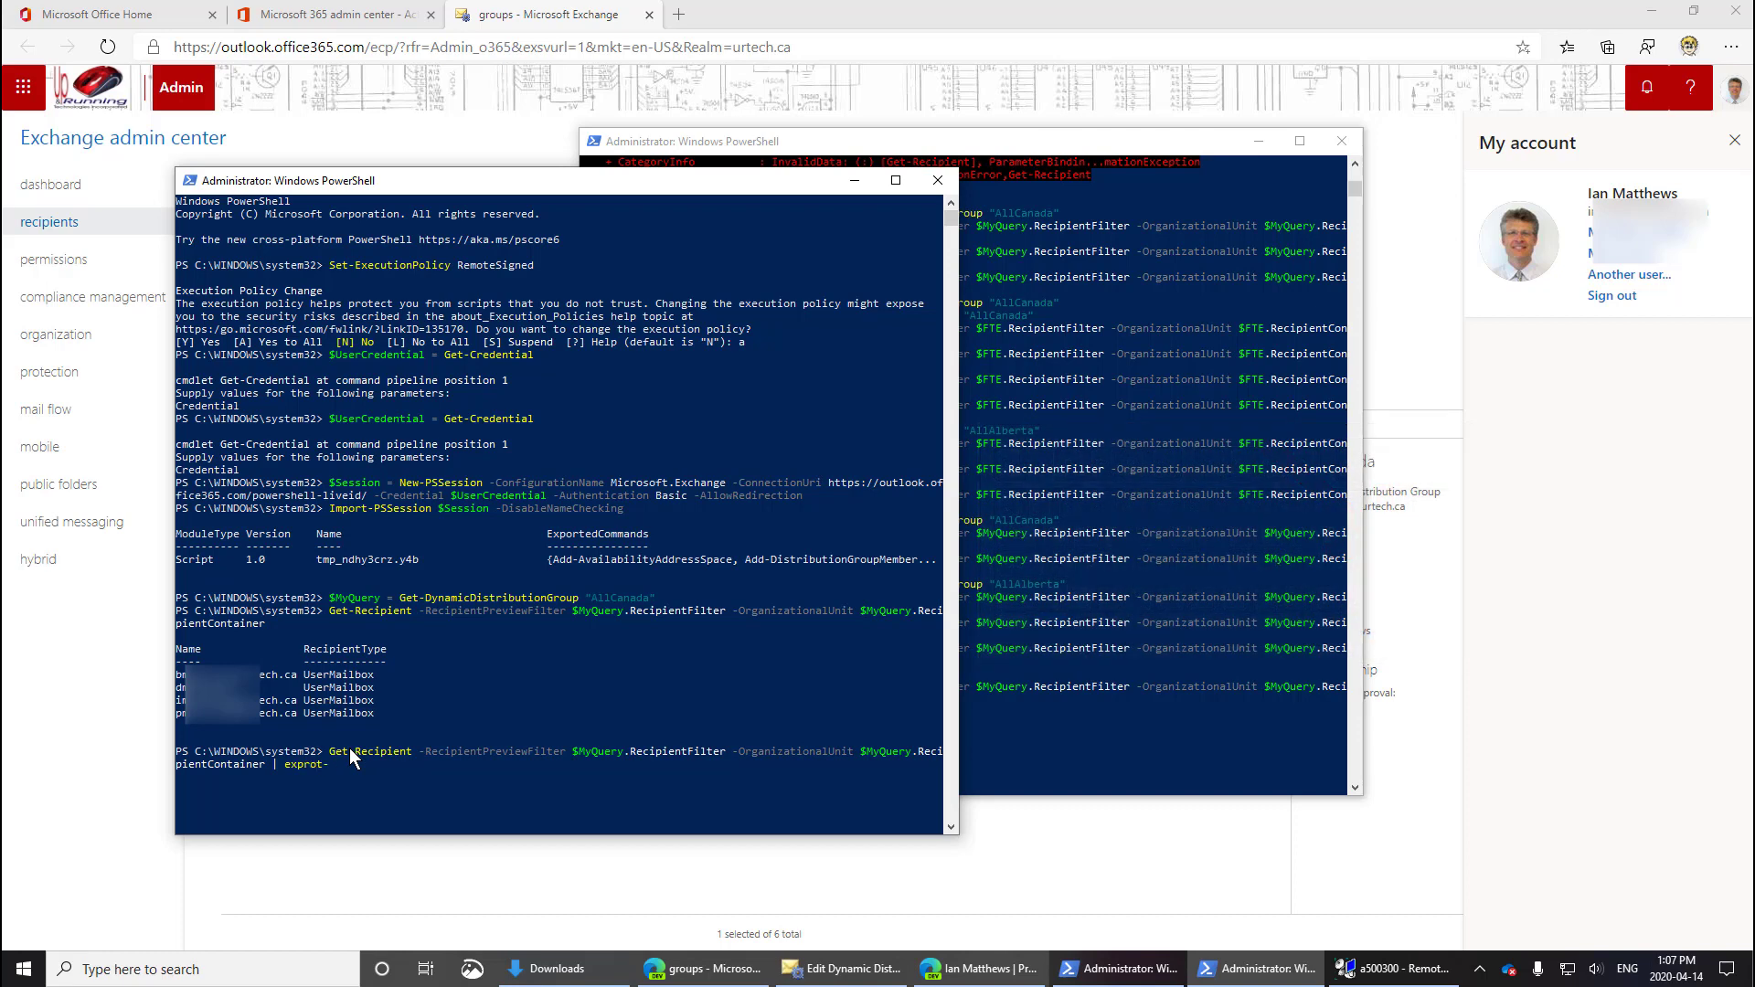
type("csv")
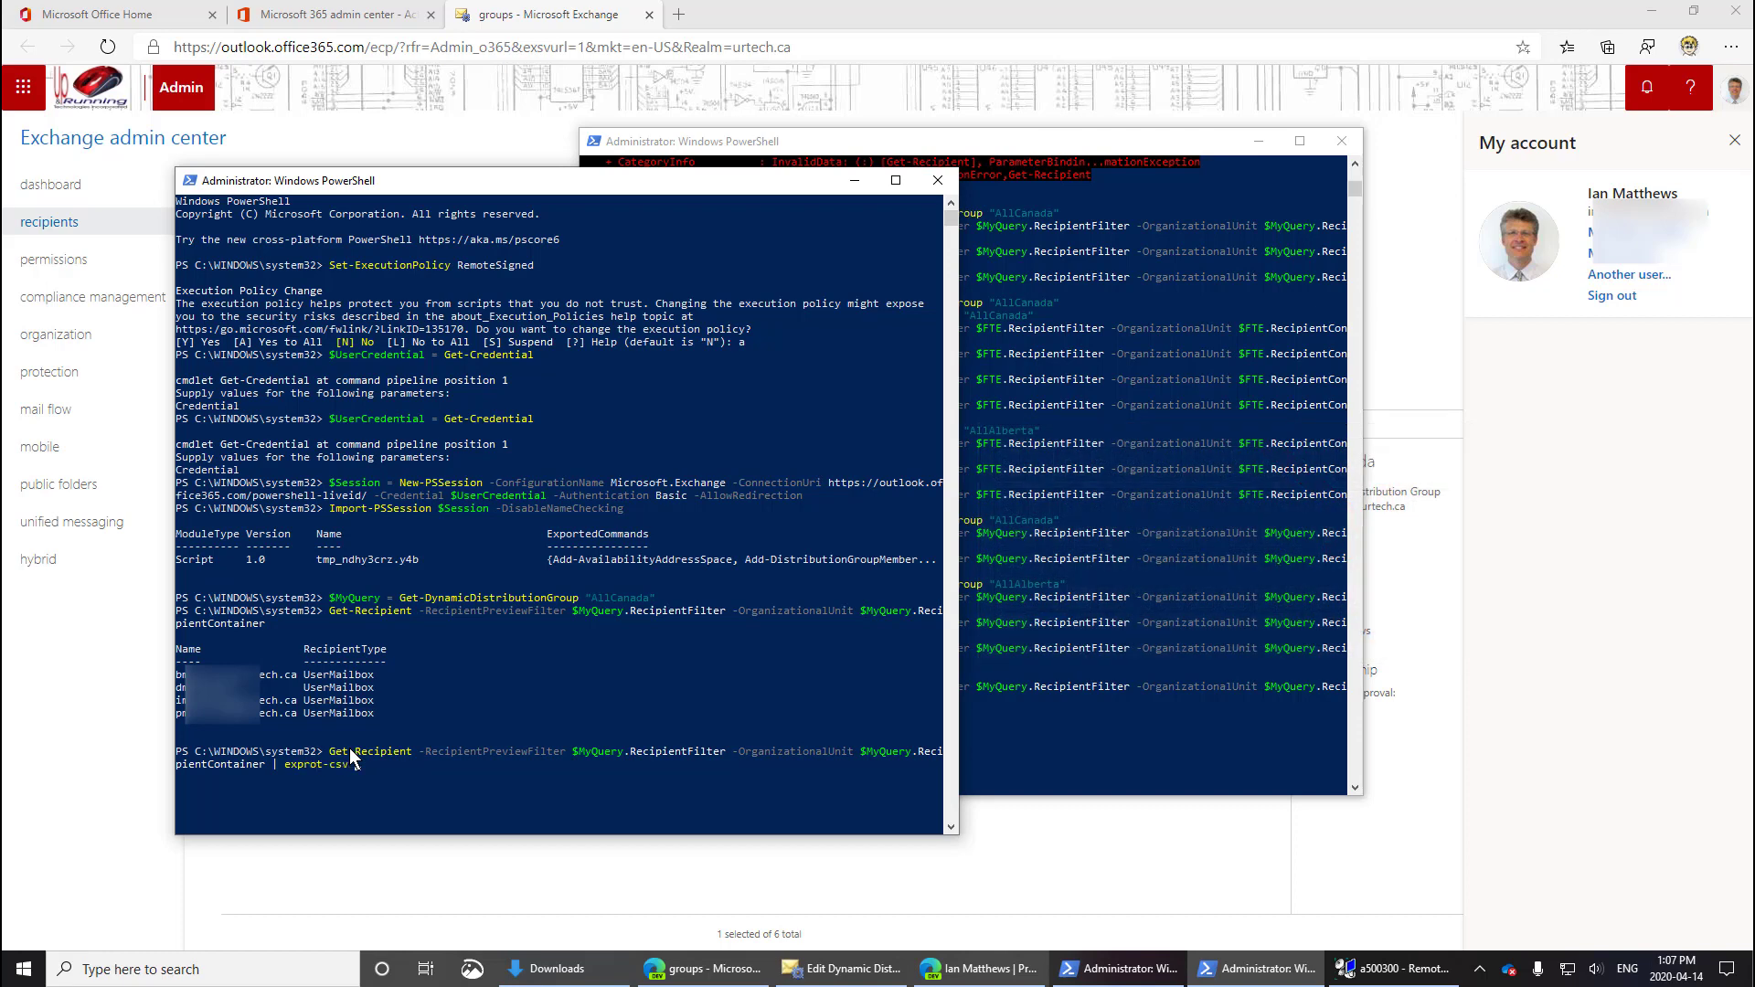
type("\"\"\\")
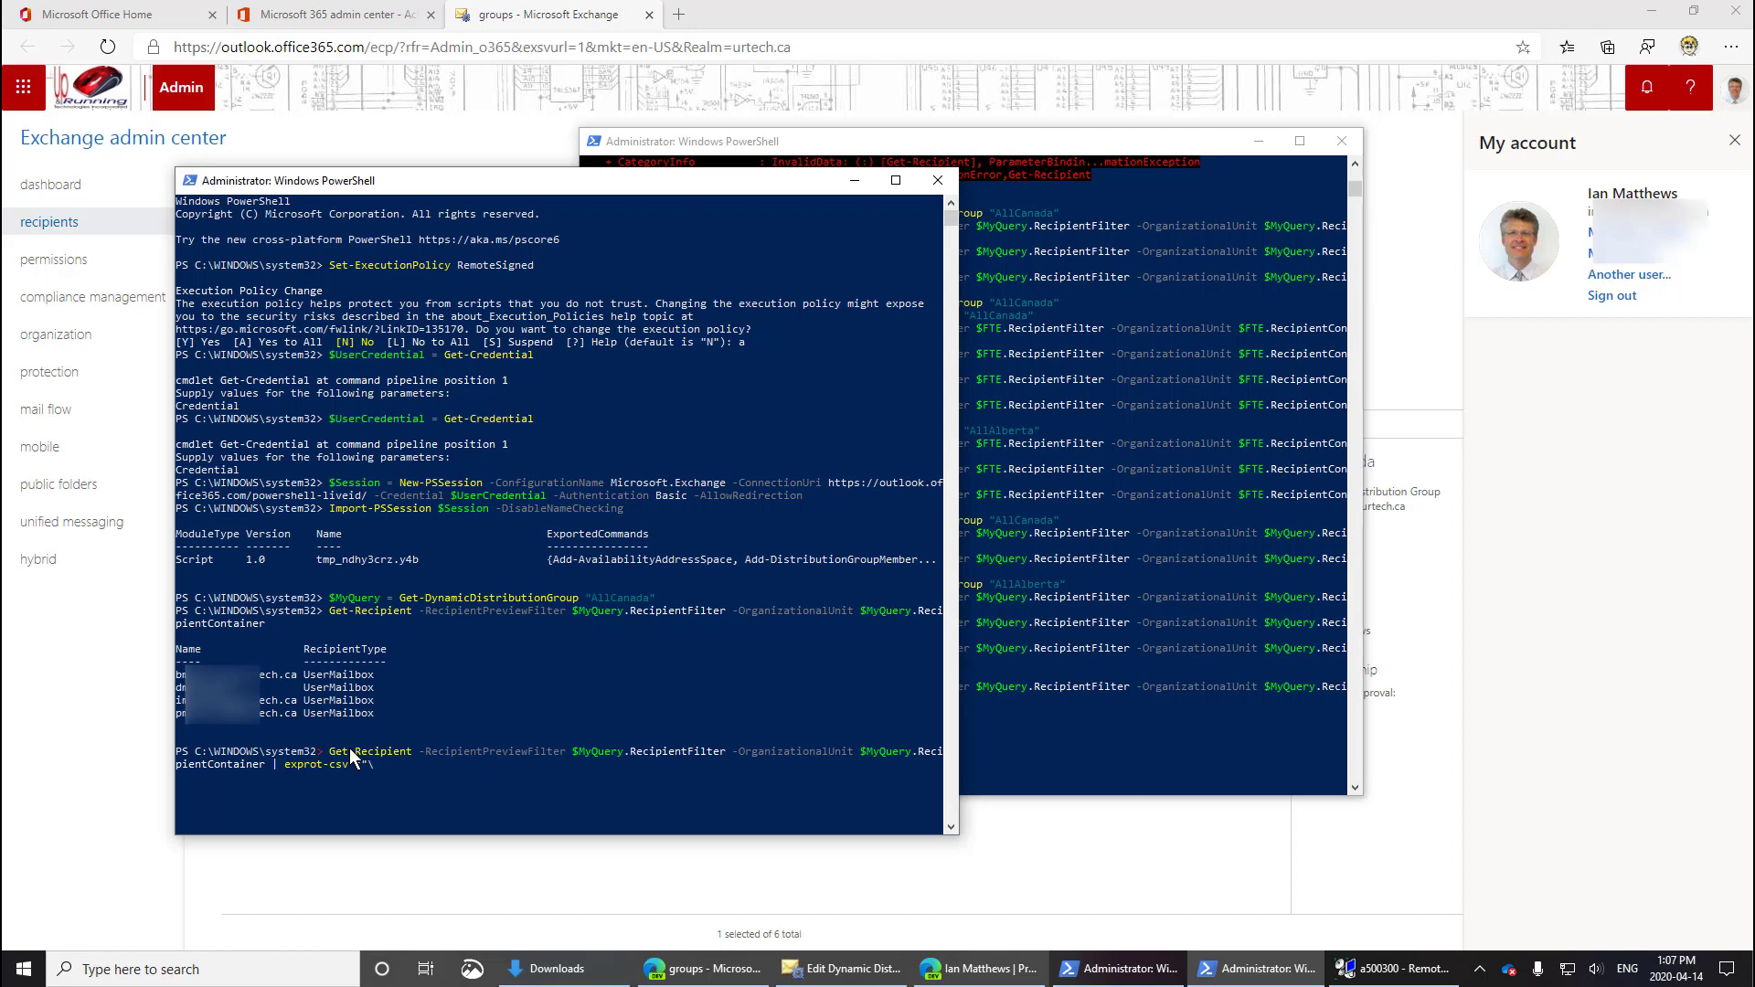
type("de")
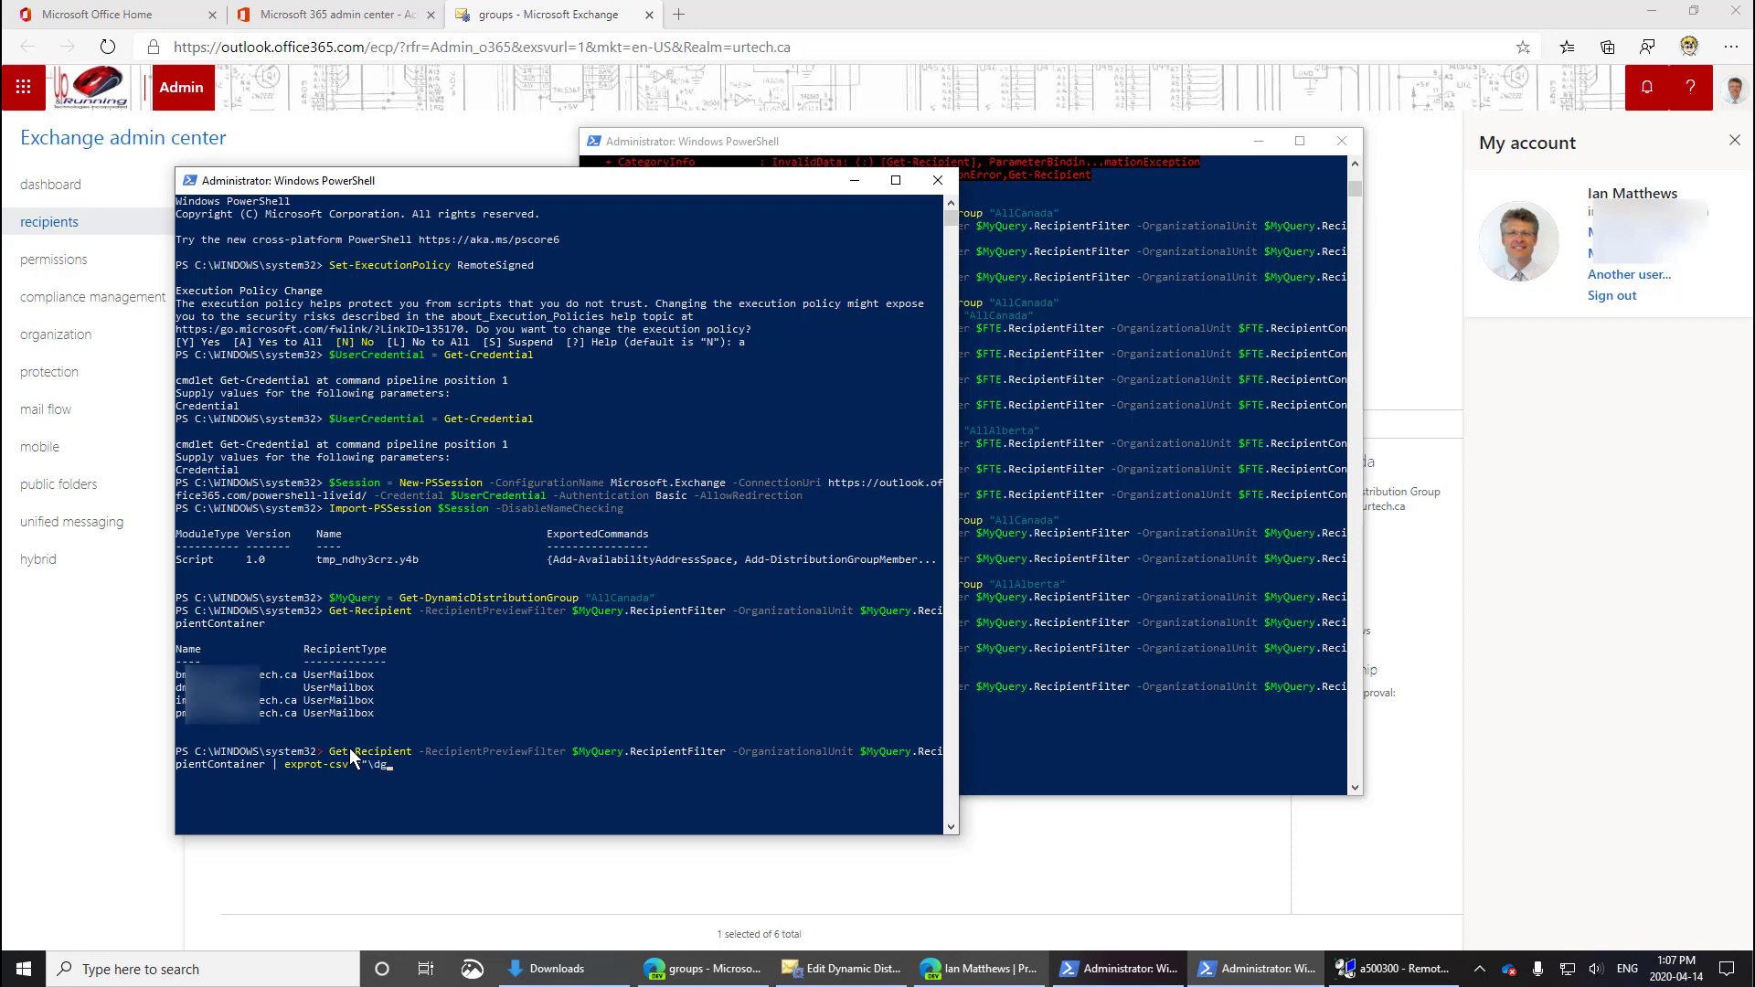
type("address")
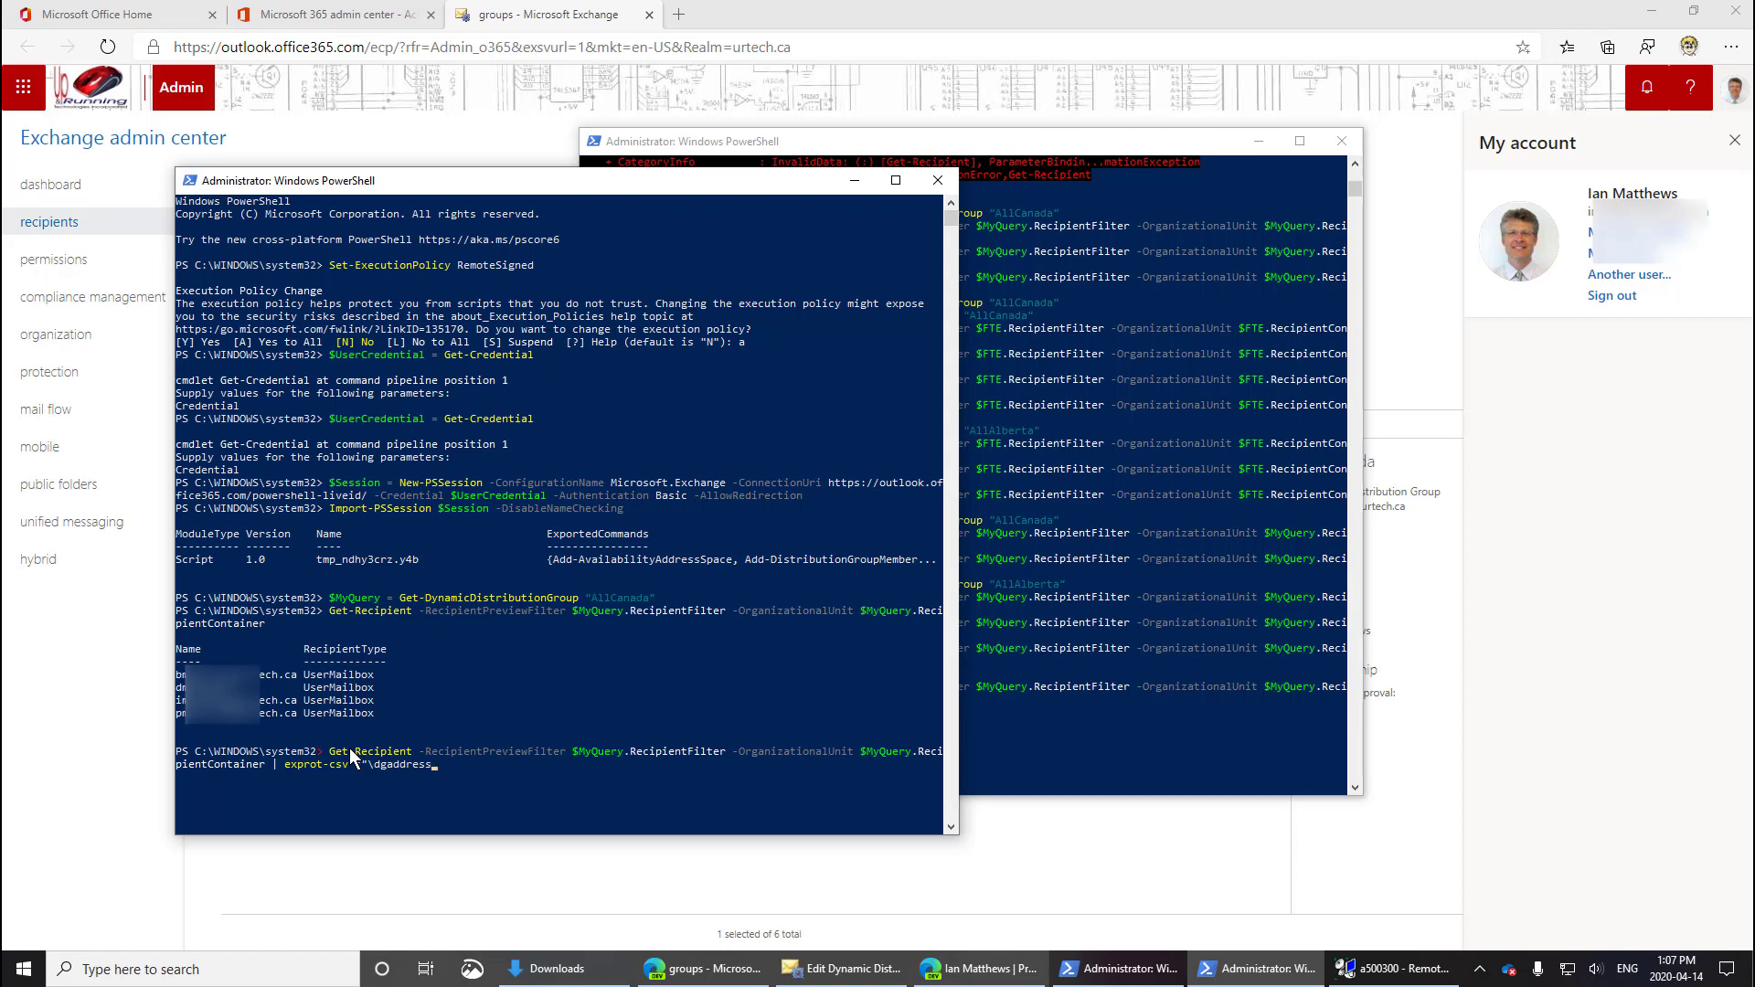
type(".csv")
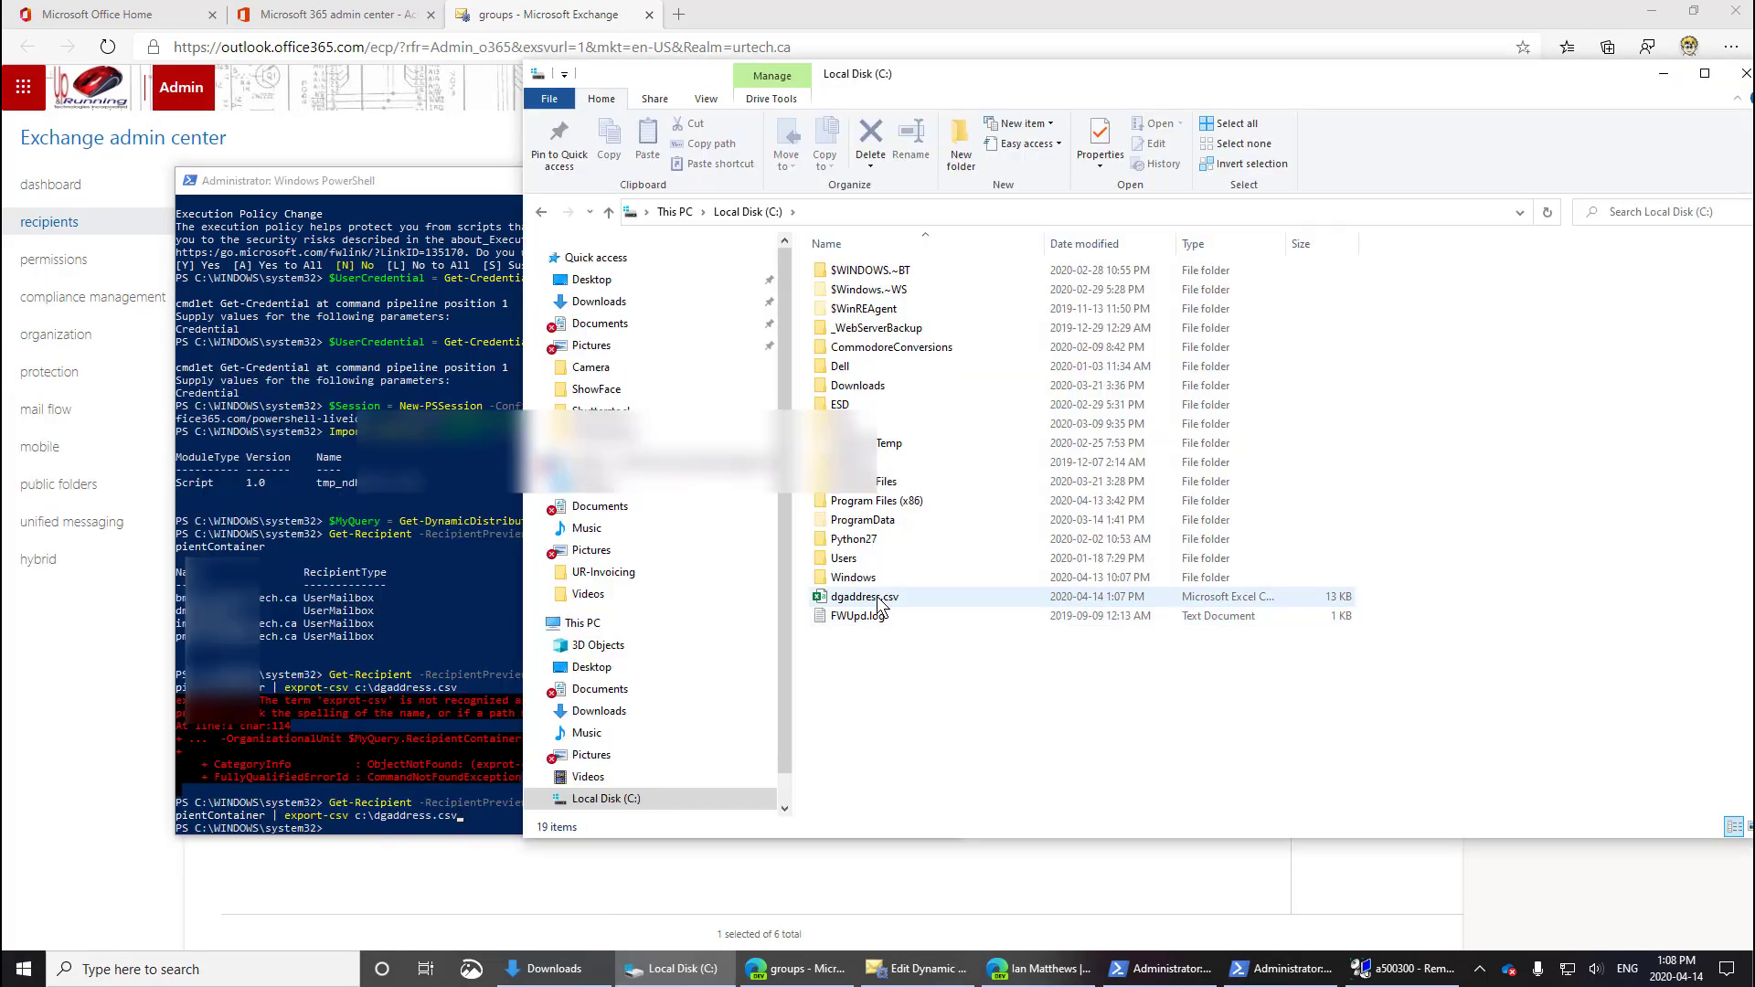
double_click(856, 596)
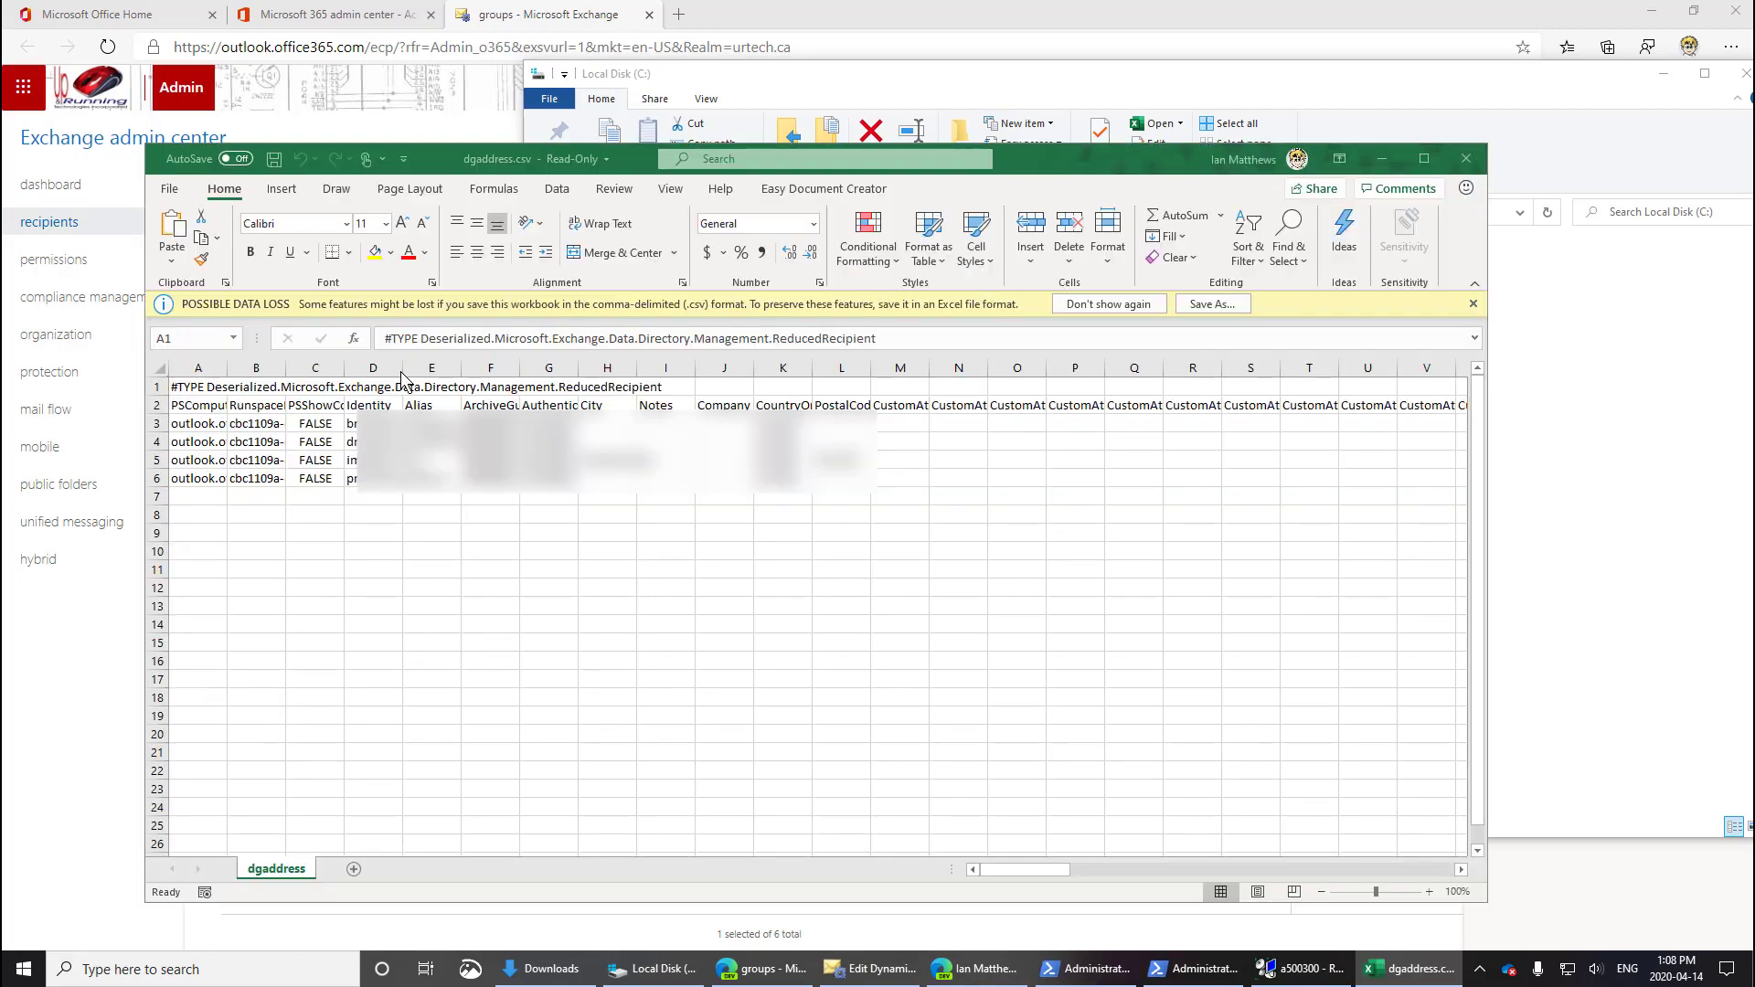